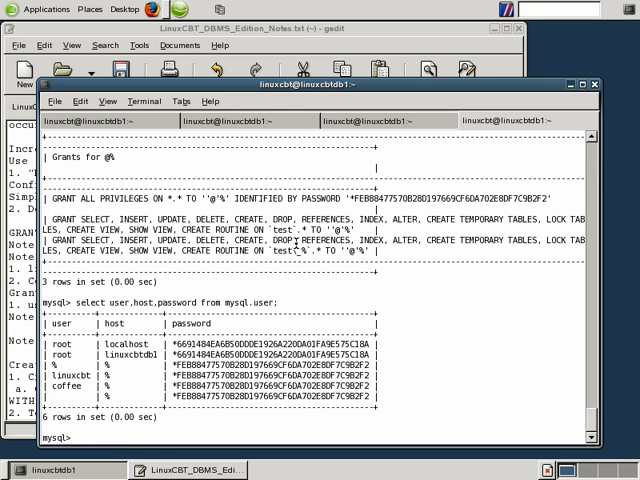
# Review grants and drop the coffee MySQL user with DROP USER coffee;.
pyautogui.write('show grants;')
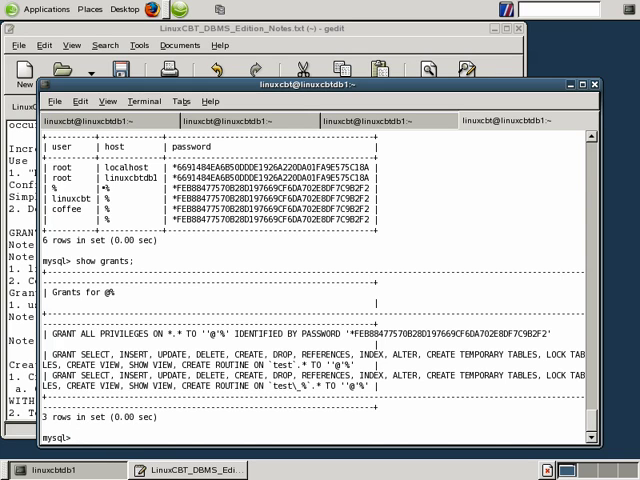
pyautogui.write('drop')
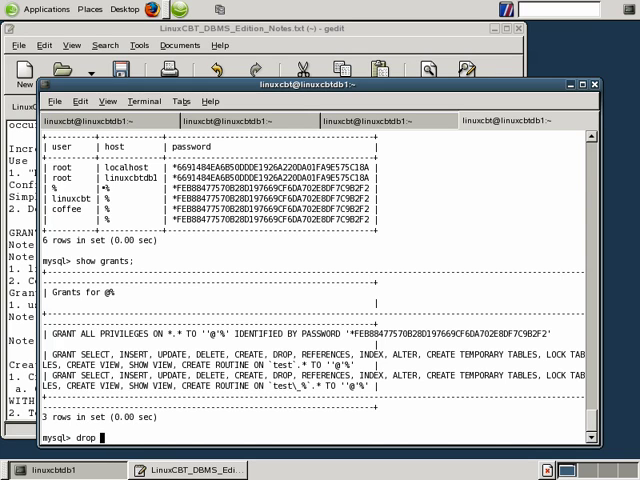
pyautogui.write('user')
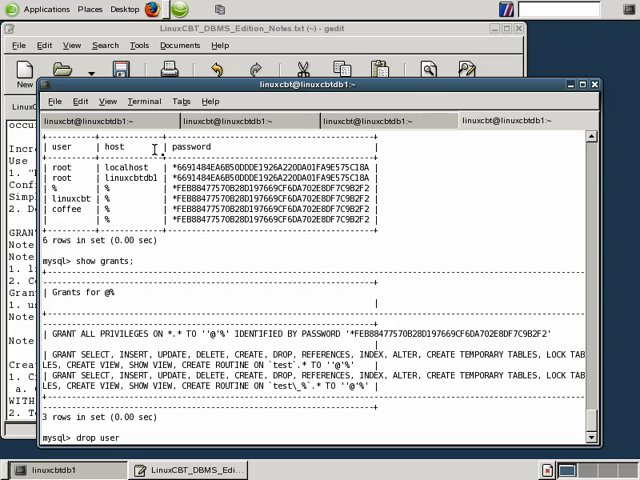
pyautogui.write('coffee;')
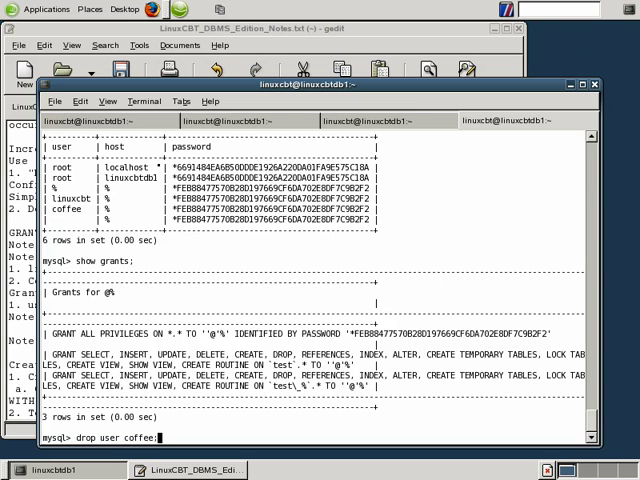
pyautogui.press('Return')
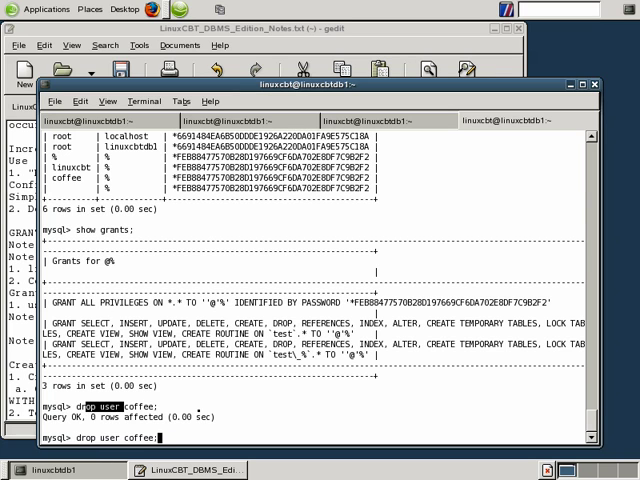
# List user, host and password from mysql.user to confirm coffee is gone.
pyautogui.write('select user,host,password from mysql.user;')
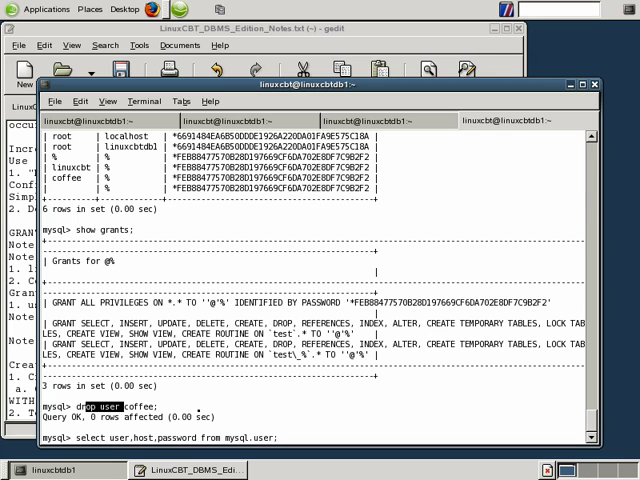
pyautogui.press('Return')
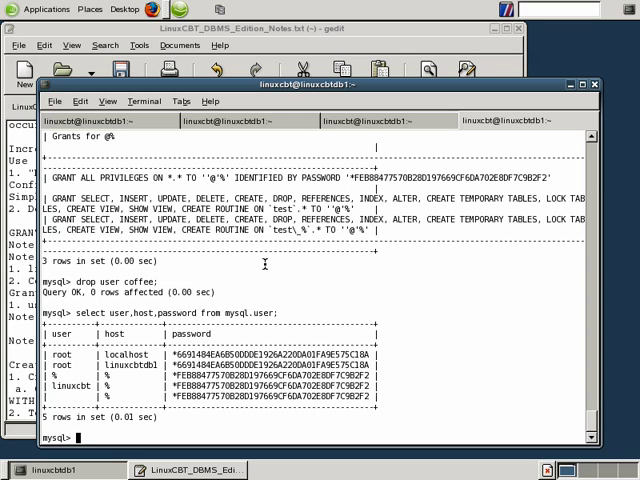
pyautogui.write('drop user coffee;')
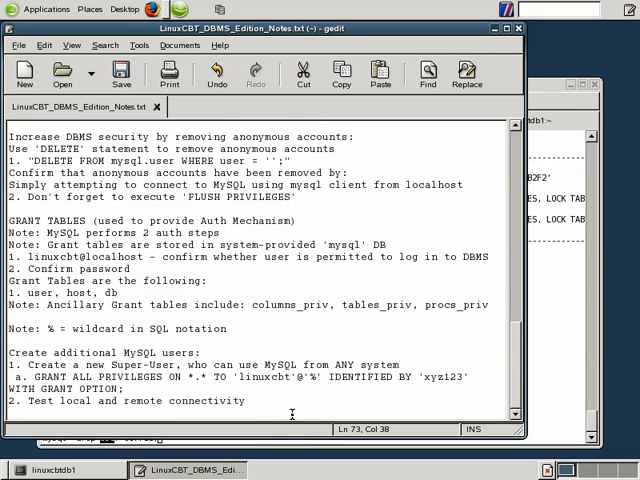
# Add a 'Delete users - use DROP USER' heading and the line '1. DROP USER coffee;'.
pyautogui.write('De')
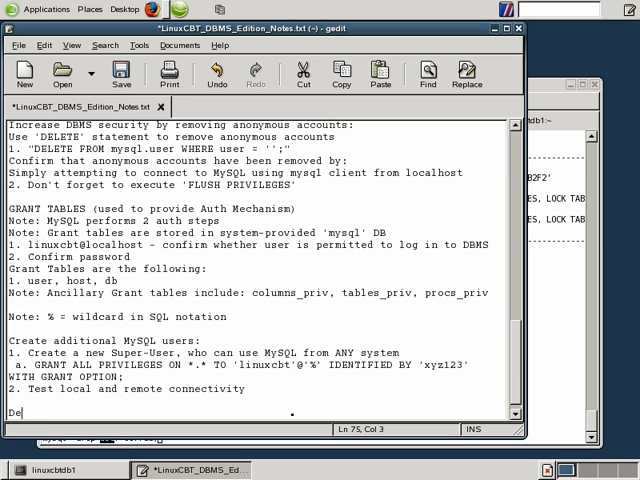
pyautogui.write('lete users')
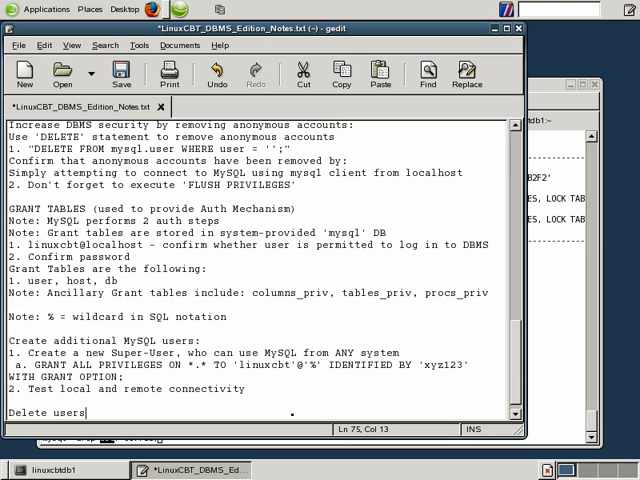
pyautogui.write('- use')
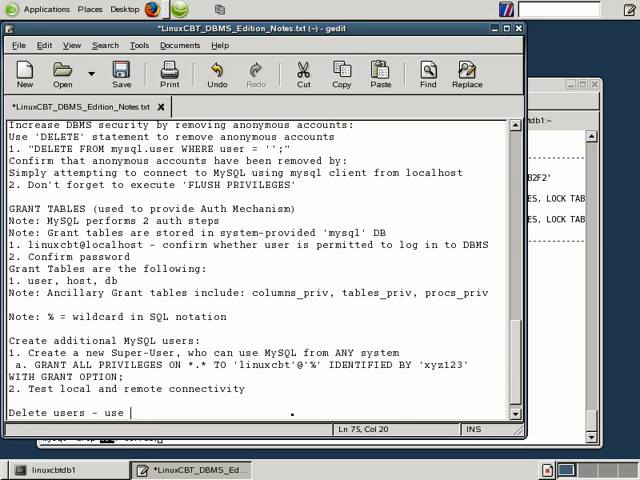
pyautogui.write("DROP USER user'")
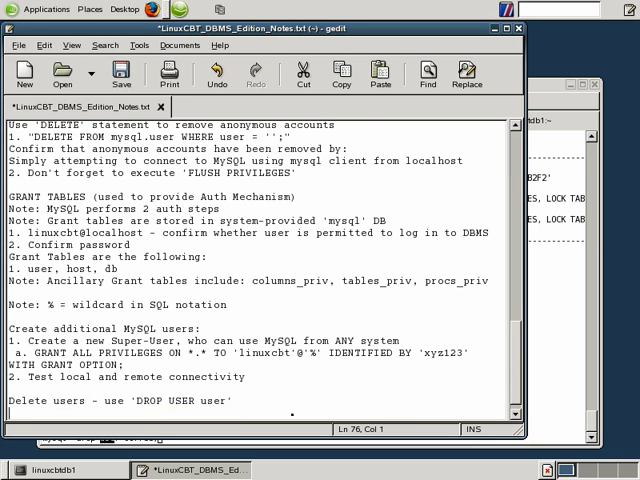
pyautogui.write('1.')
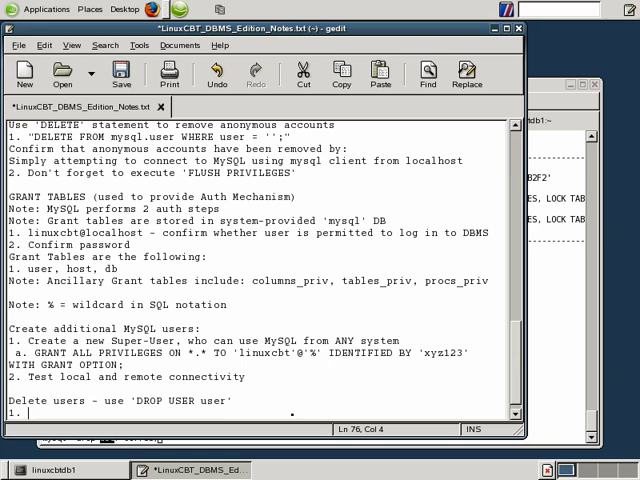
pyautogui.write('DROP USER coff')
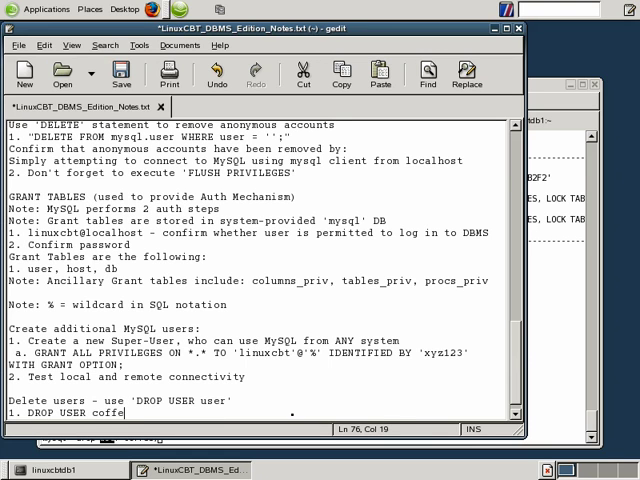
pyautogui.write('e;')
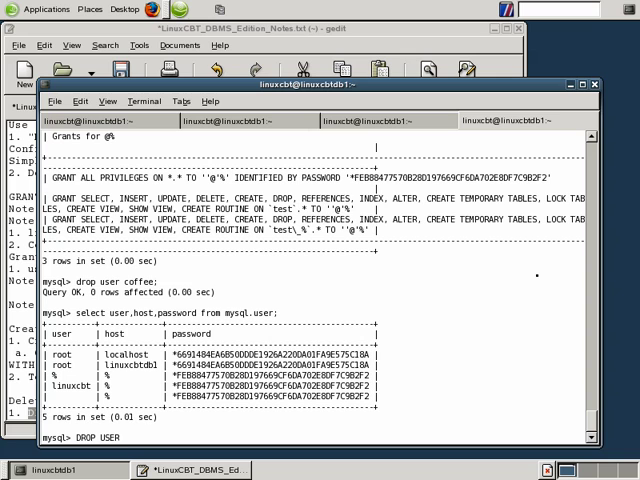
# Drop the linuxcbt MySQL user with DROP USER linuxcbt;.
pyautogui.write('linu')
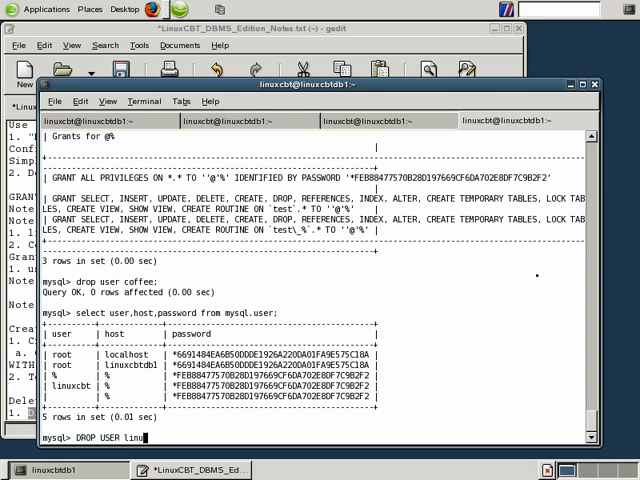
pyautogui.write('xcbt;')
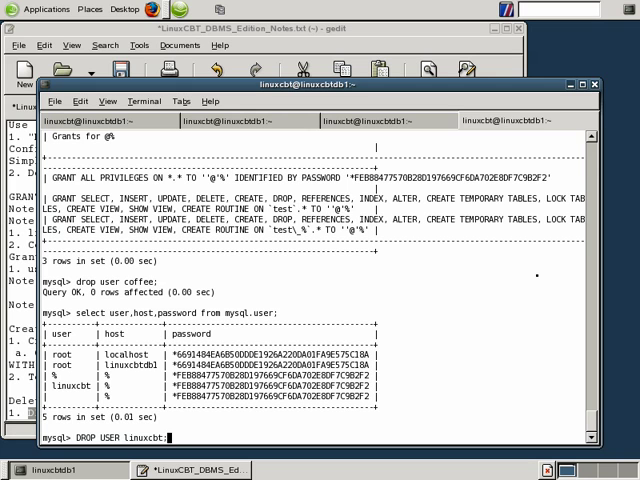
pyautogui.press('Return')
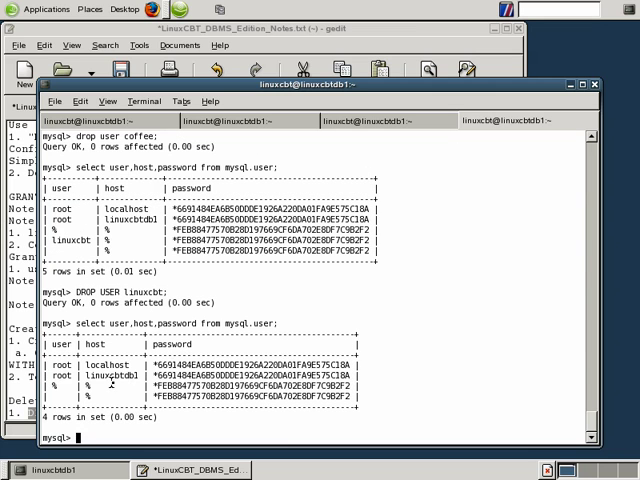
pyautogui.write('DROP USER linuxcbt;')
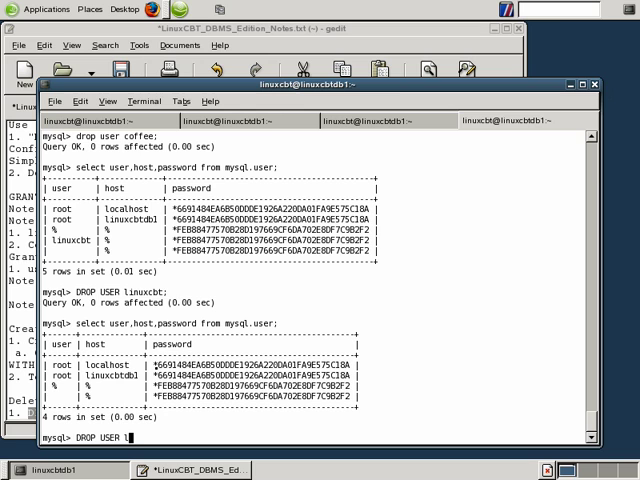
# Drop the anonymous '' user and list the remaining accounts from mysql.user.
pyautogui.press('Return')
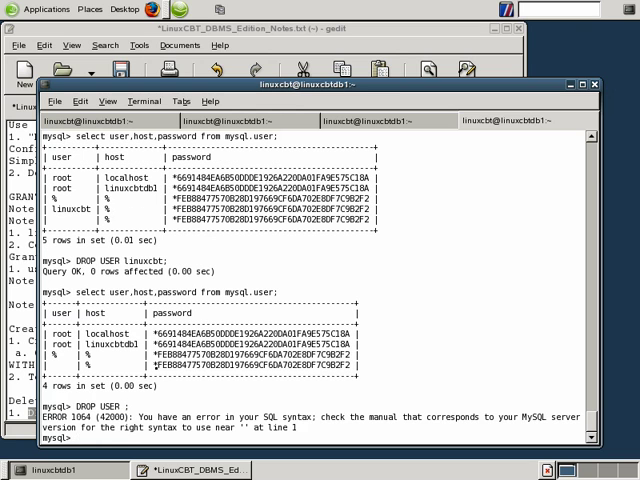
pyautogui.write("DROP USER '';")
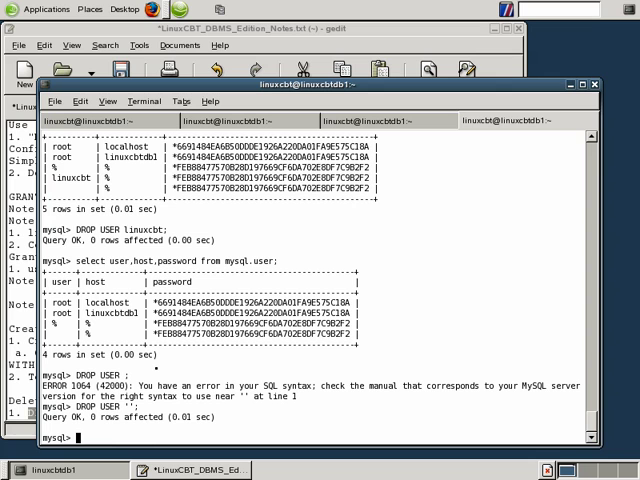
pyautogui.write('select user,host,password from mysql.user;')
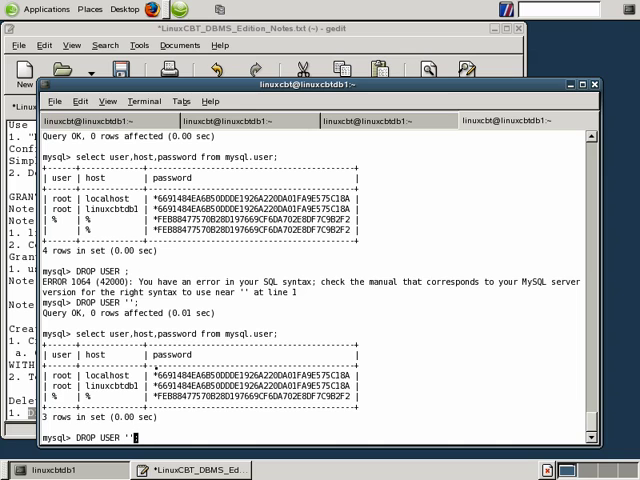
pyautogui.write(';')
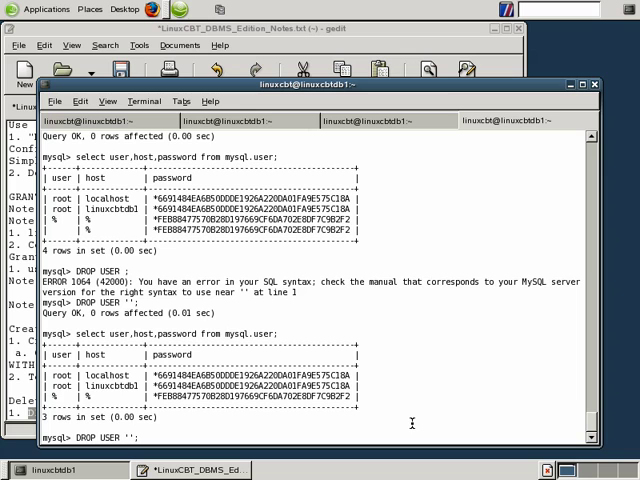
pyautogui.write("'")
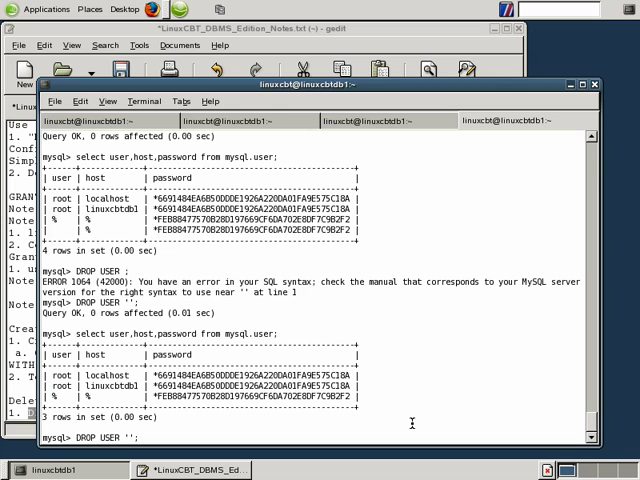
# Attempt DROP USER '&';, remove the '%' wildcard account, and exit the MySQL client.
pyautogui.write('&')
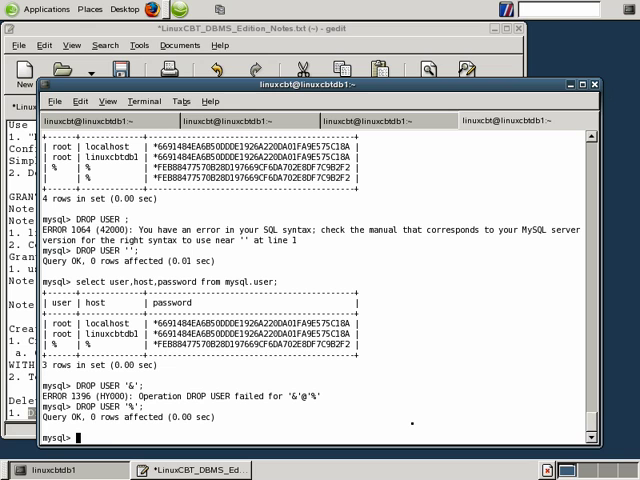
pyautogui.write("DROP USER '&';")
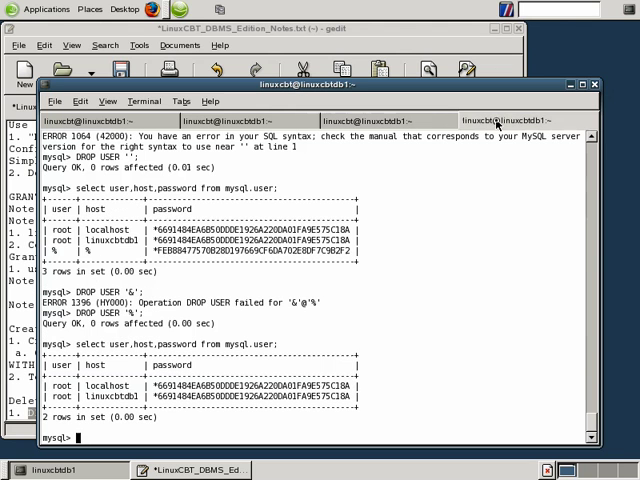
pyautogui.write('exit')
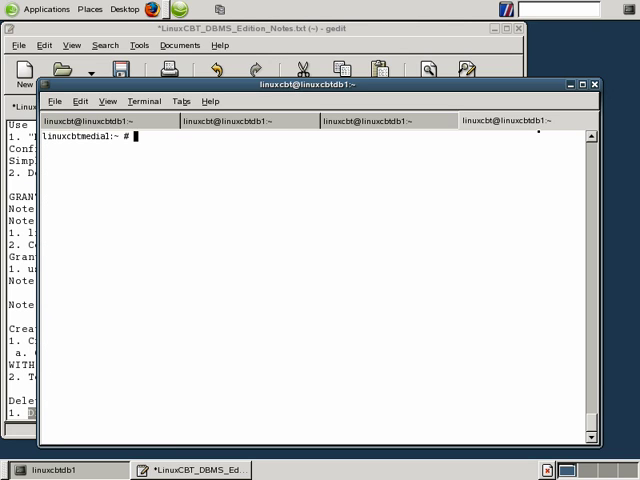
# Attempt remote logins to linuxcbtdb1 as tea and as linuxcbt, both denied with ERROR 1045.
pyautogui.write('mysql -u tea -p -h linuxcbtdb1')
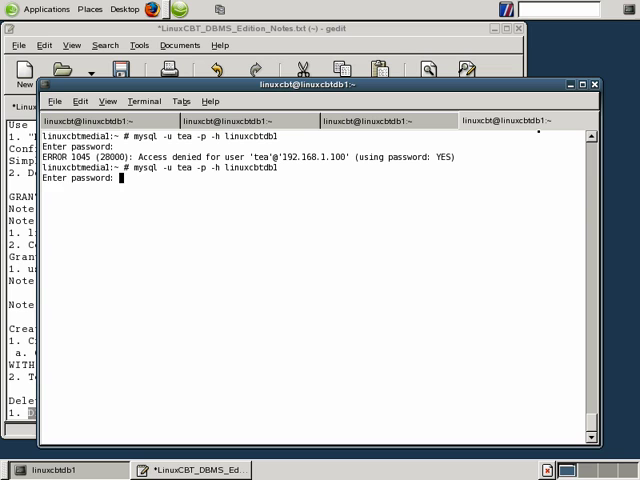
pyautogui.press('Return')
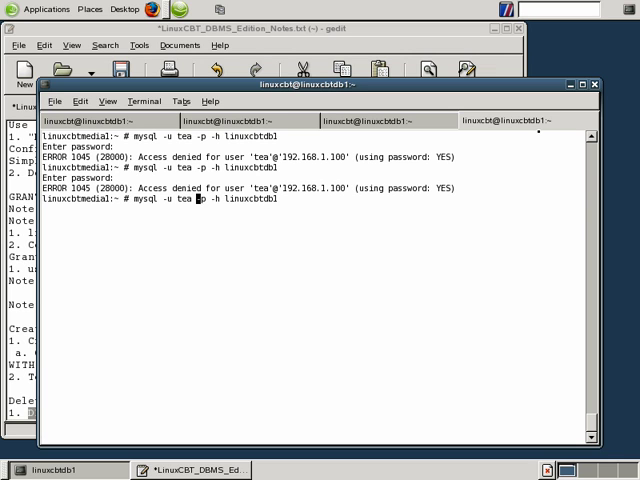
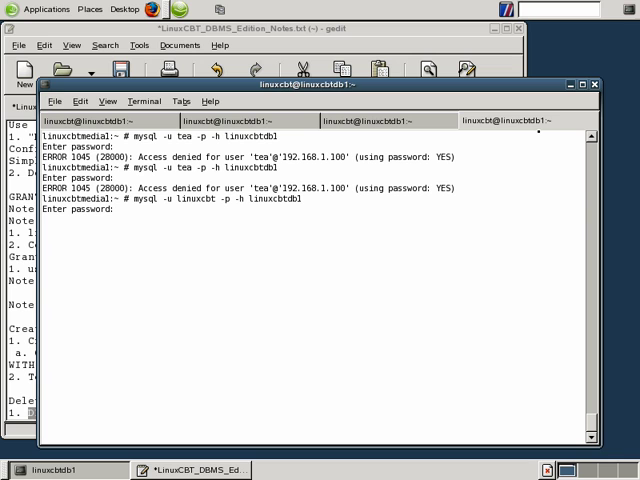
pyautogui.press('Return')
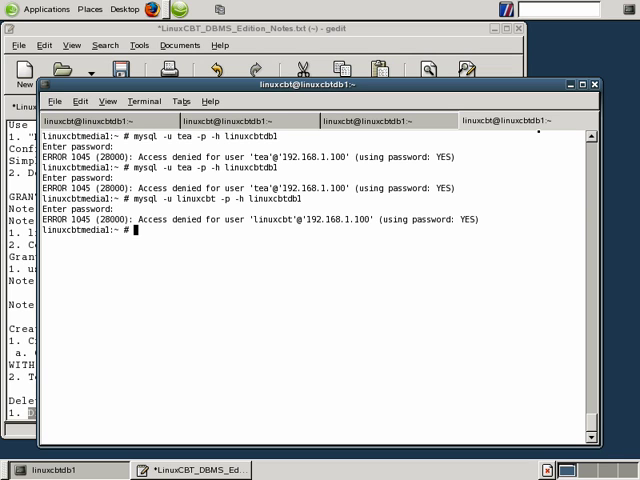
pyautogui.write('mysql -u linuxcbt -p -h linuxcbtdb1')
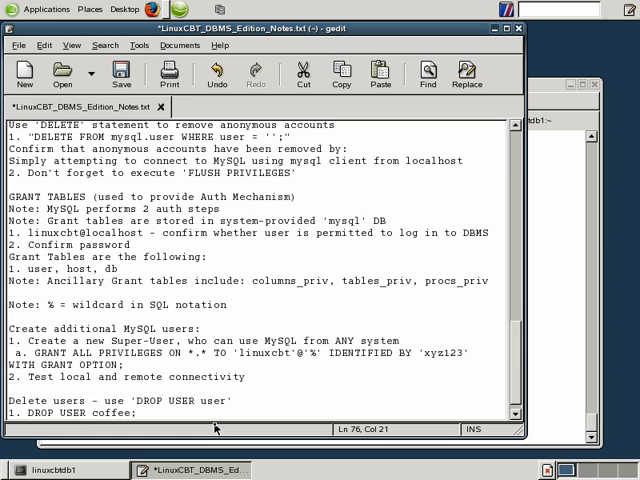
# Note that 'DROP USER' performs a GRANT TABLES flush or 'FLUSH PRIVILEGES'.
pyautogui.scroll(-3)
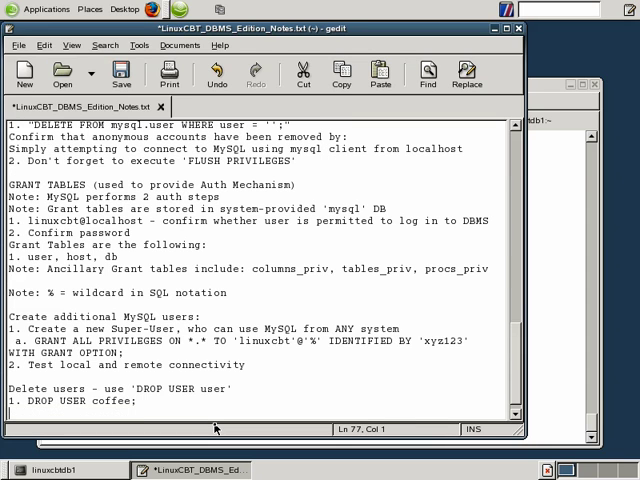
pyautogui.write('Note: D')
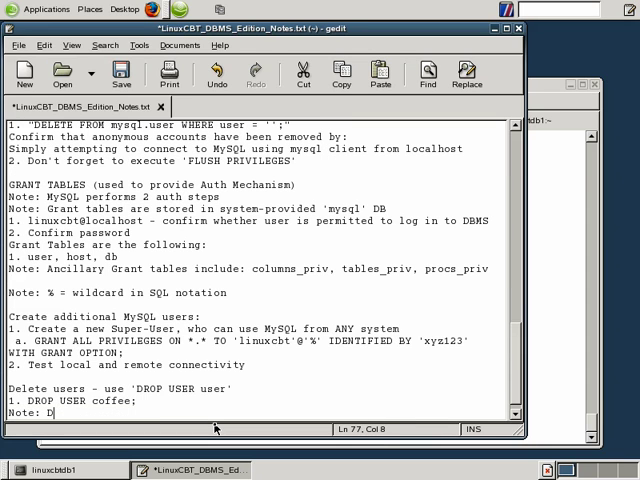
pyautogui.write("ROP USER'")
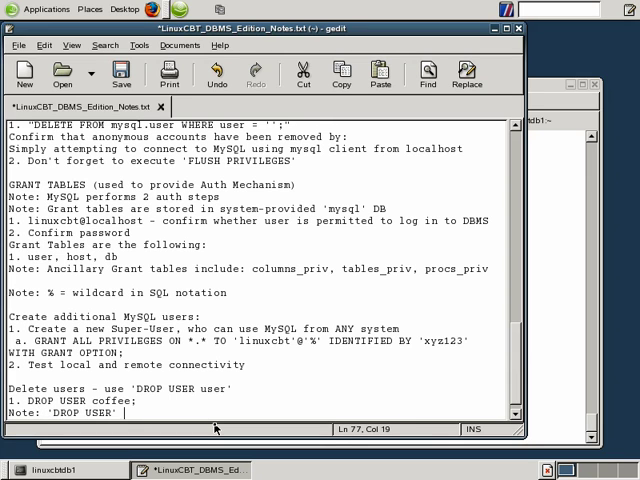
pyautogui.write('performs')
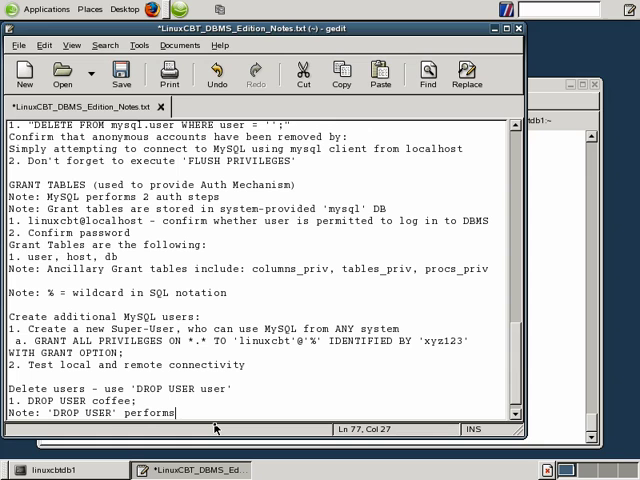
pyautogui.write('a GRANT')
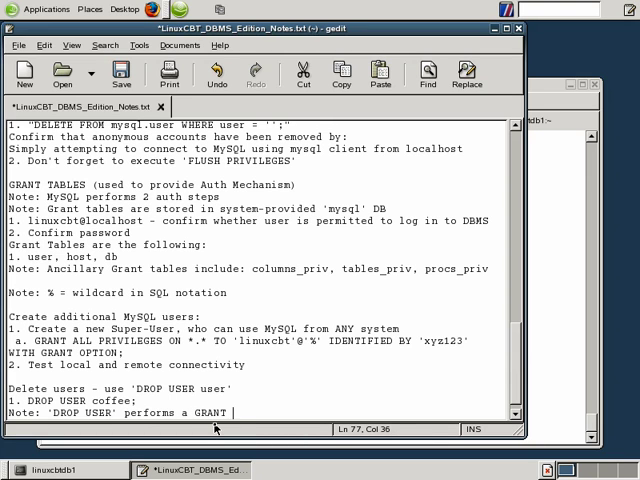
pyautogui.write('TABLEs flus')
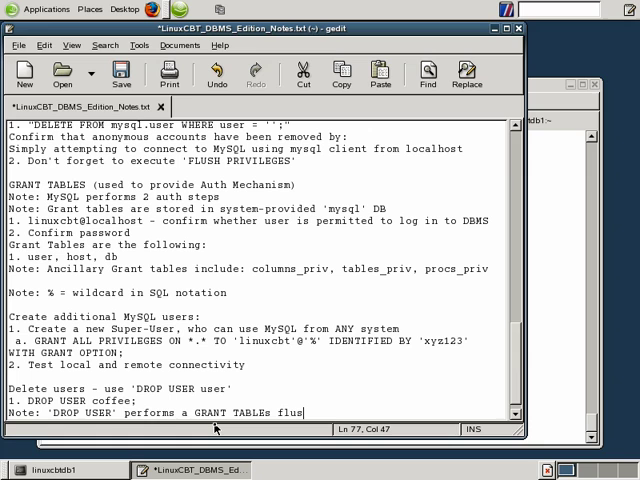
pyautogui.write('h or')
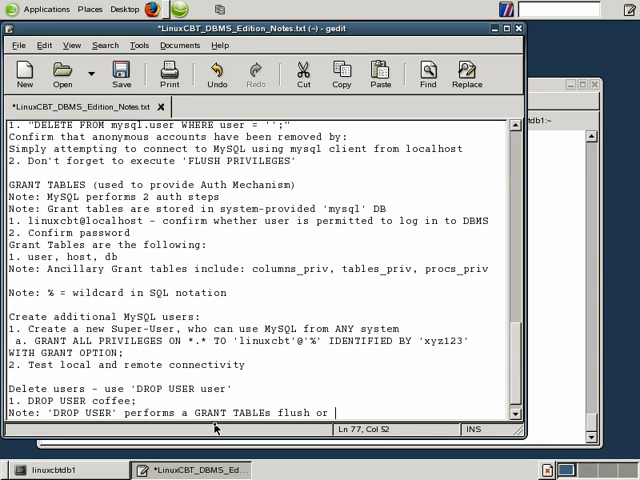
pyautogui.write('FLUSH PR')
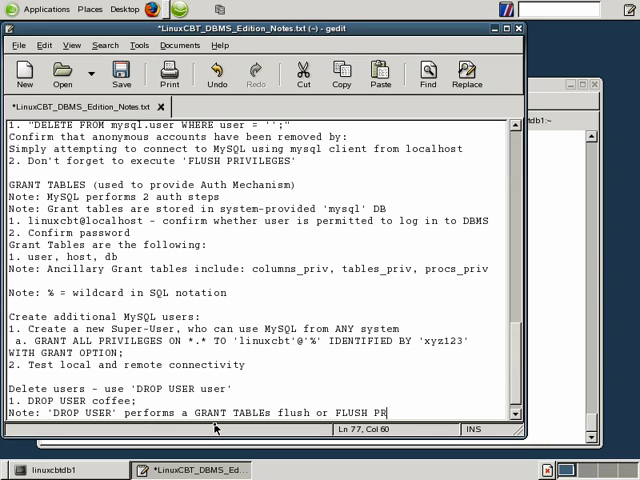
pyautogui.write('IVILIGES')
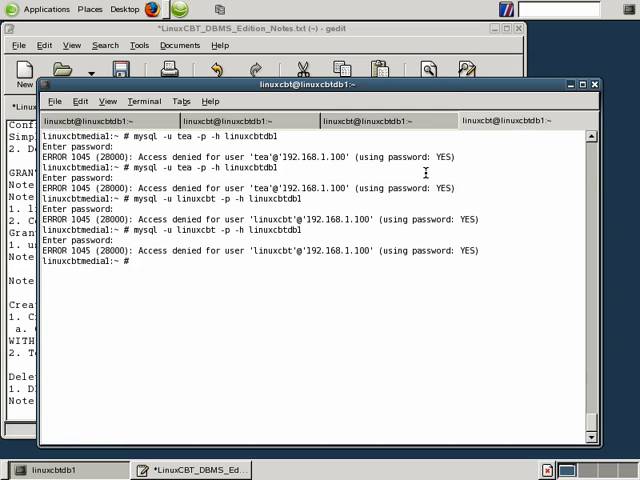
# Run hostname and select the machine's fully qualified domain name.
pyautogui.write('hostname -f')
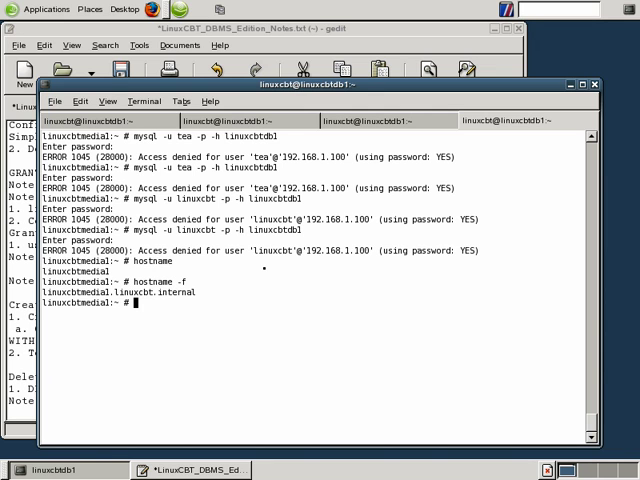
pyautogui.doubleClick(120, 292)
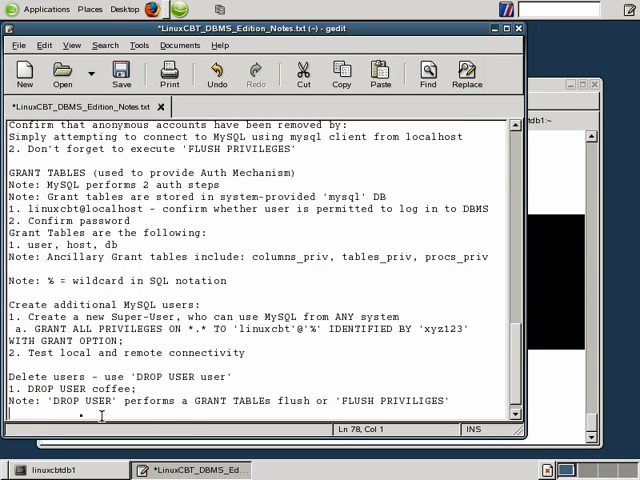
# Write the task: create users permitted remote access from 'linuxcbtmedial', first a user called 'root'.
pyautogui.scroll(-3)
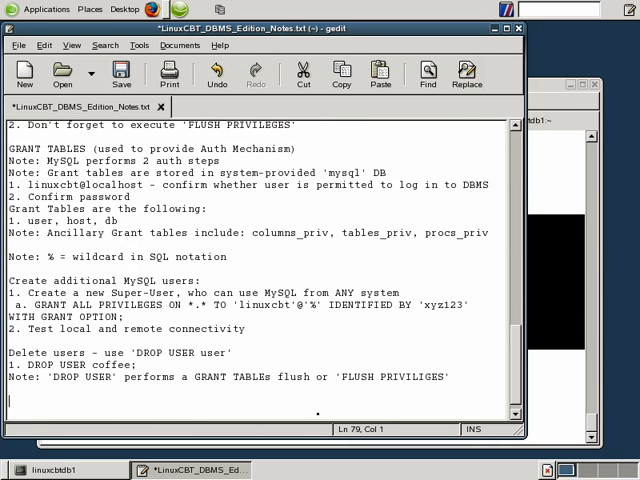
pyautogui.write('Task')
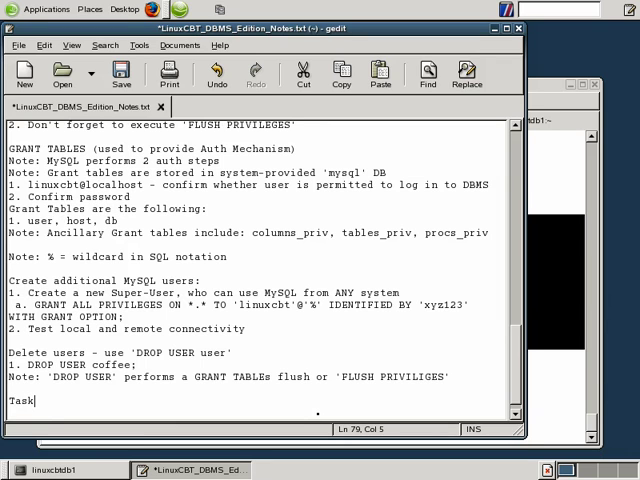
pyautogui.write('Creatre')
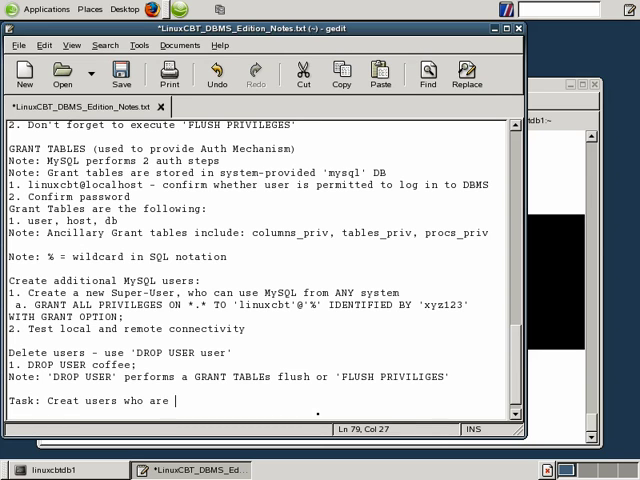
pyautogui.write('permitted')
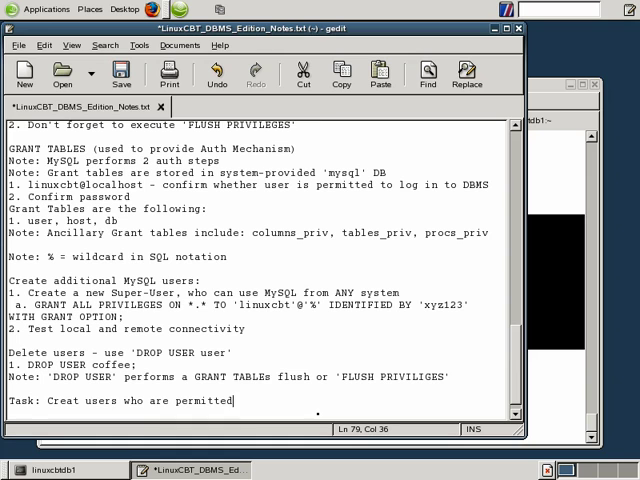
pyautogui.write('remote access')
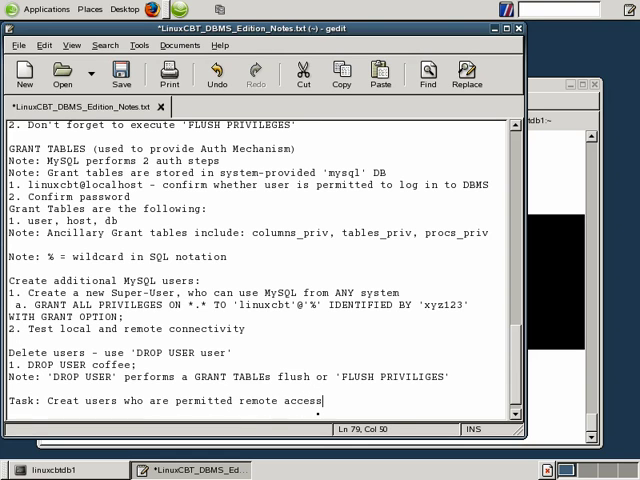
pyautogui.write("from 'linuxcbtmedia1")
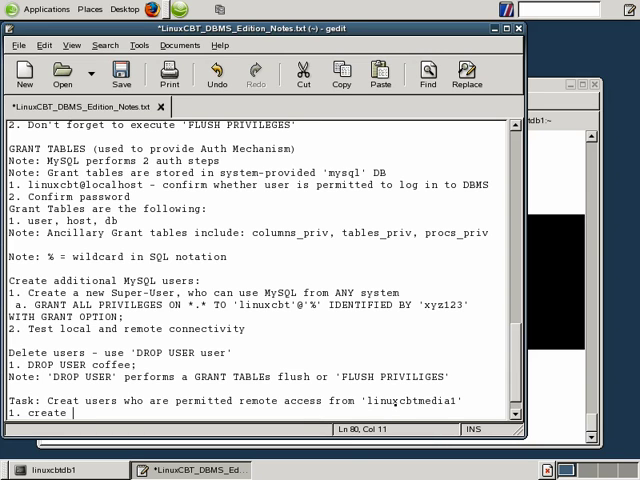
pyautogui.write('a user called')
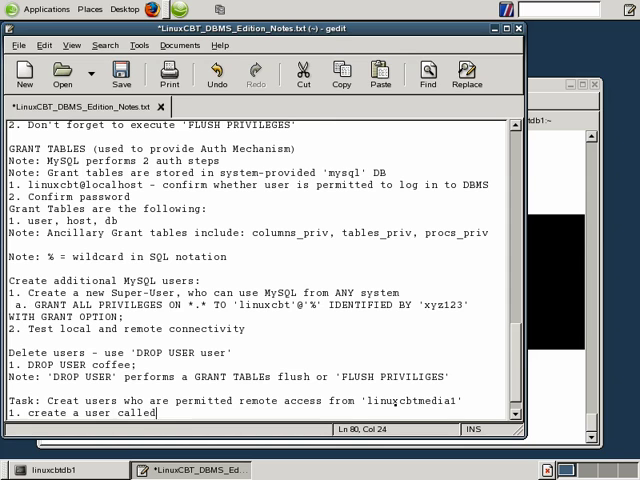
pyautogui.write("'root'")
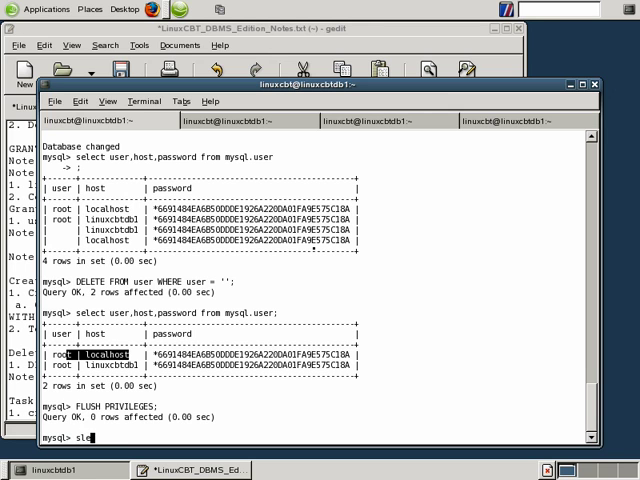
# Begin GRANT ALL PRIVILEGES ON *.* for the new remote root account.
pyautogui.write('elect user();')
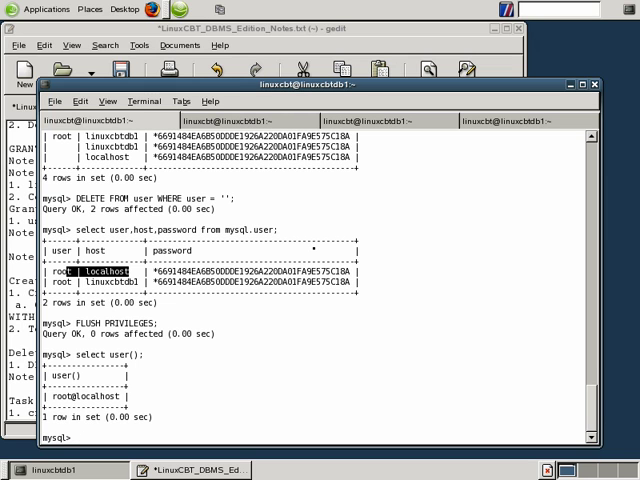
pyautogui.write('grant all')
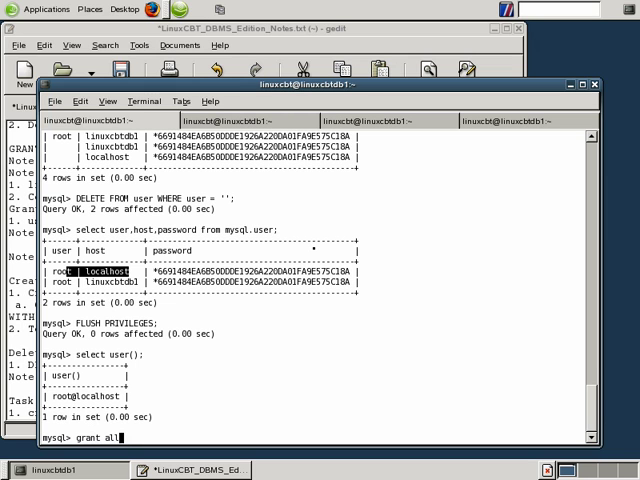
pyautogui.write('privileges on')
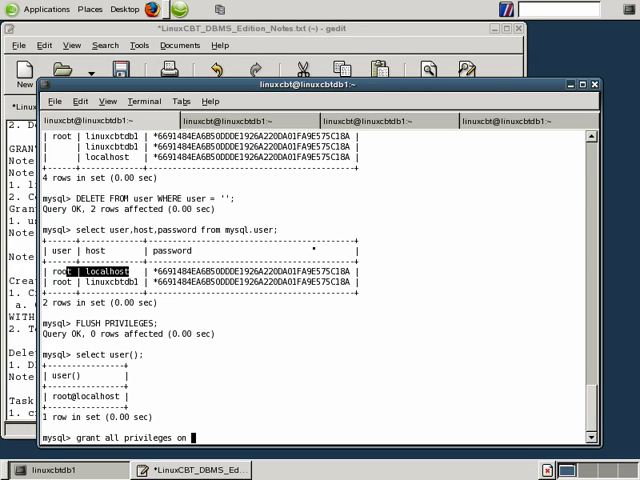
pyautogui.write('*.*')
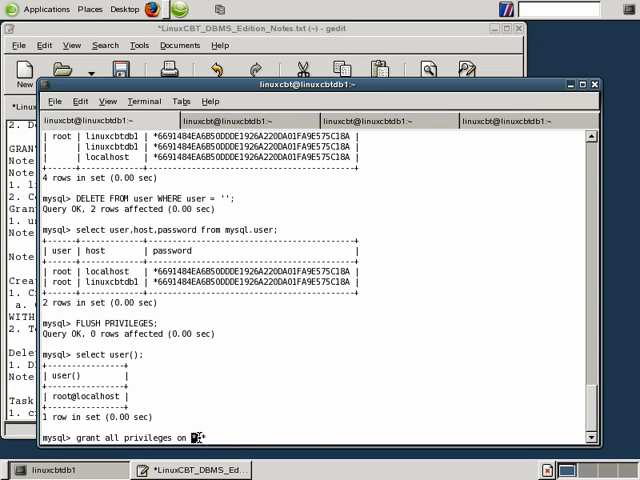
pyautogui.write('*.*')
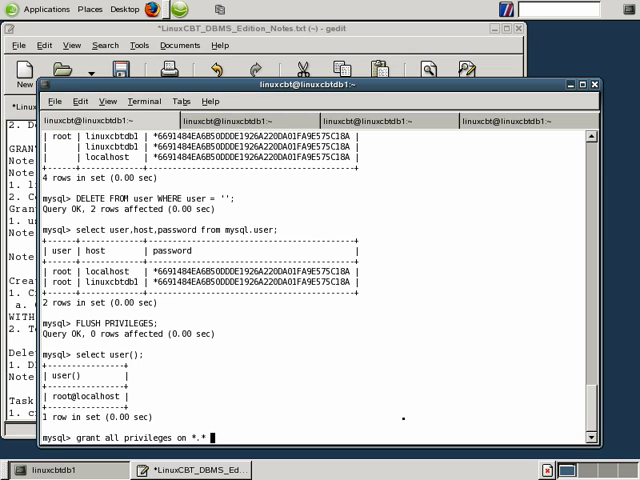
# Complete the grant to 'root'@'linuxcbtmedial' identified by a password.
pyautogui.write("to '")
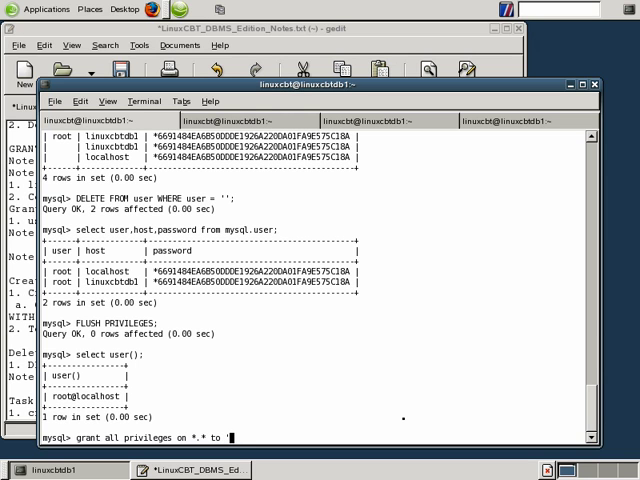
pyautogui.write("root'")
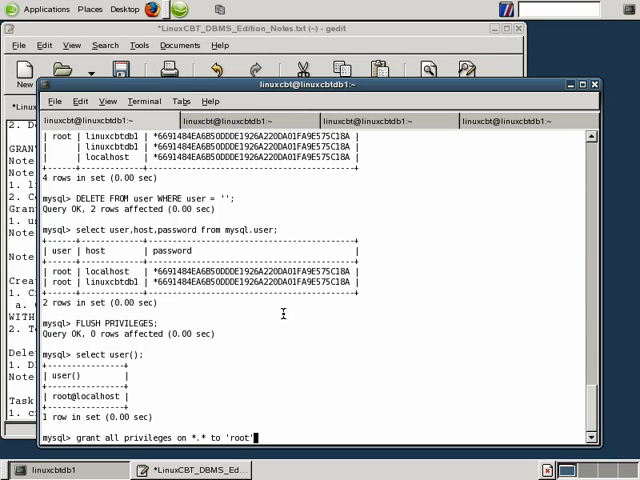
pyautogui.write("@'")
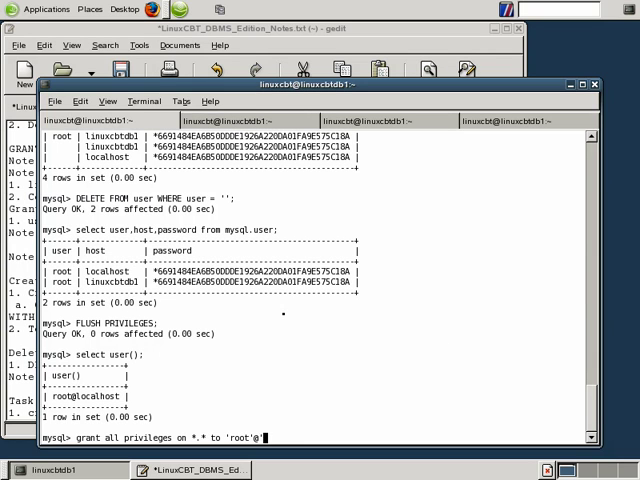
pyautogui.write('linuxcbtmedia1')
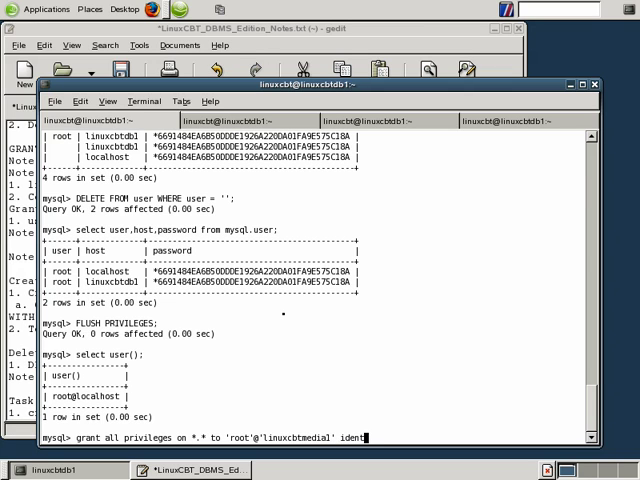
pyautogui.write('identified by')
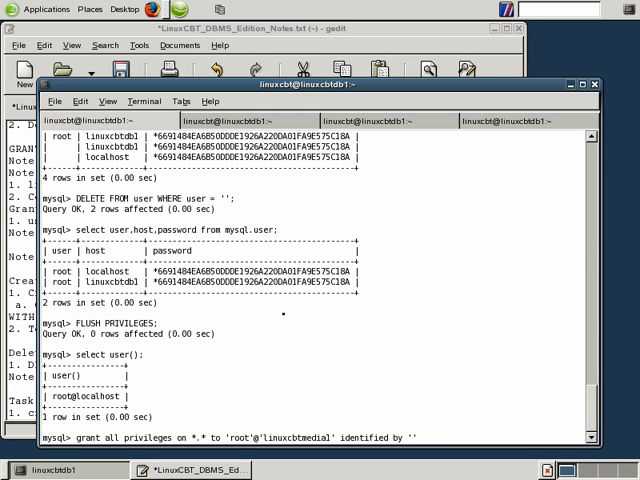
pyautogui.write("'")
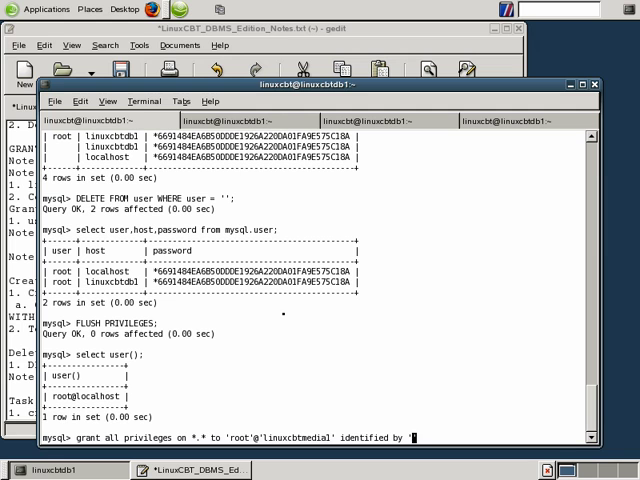
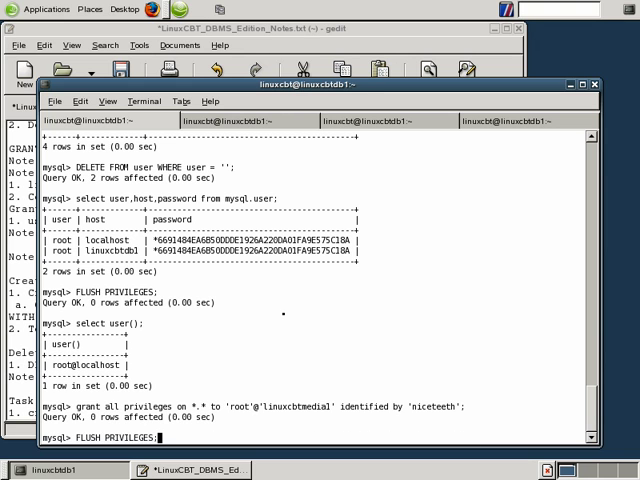
# List mysql.user and select the new root@linuxcbtmedial host among the three root rows.
pyautogui.write('select user,host,password from mysql.user;')
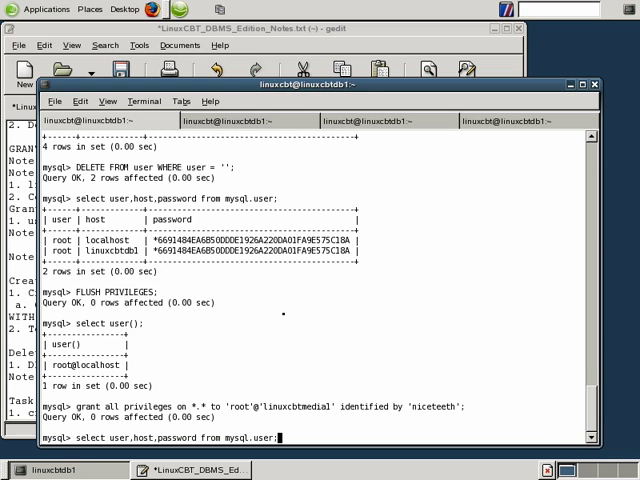
pyautogui.press('Return')
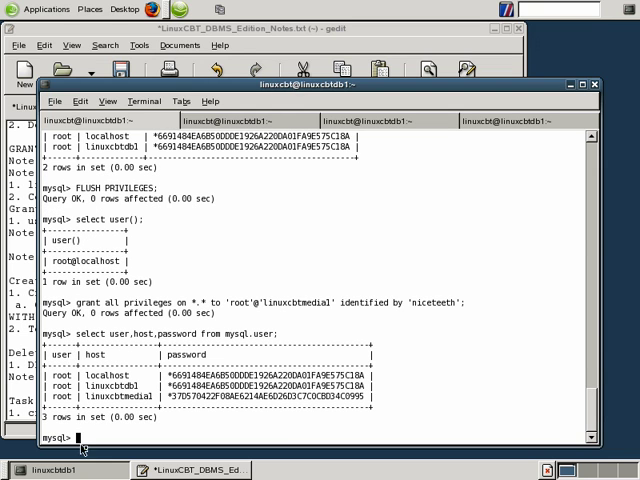
pyautogui.doubleClick(116, 396)
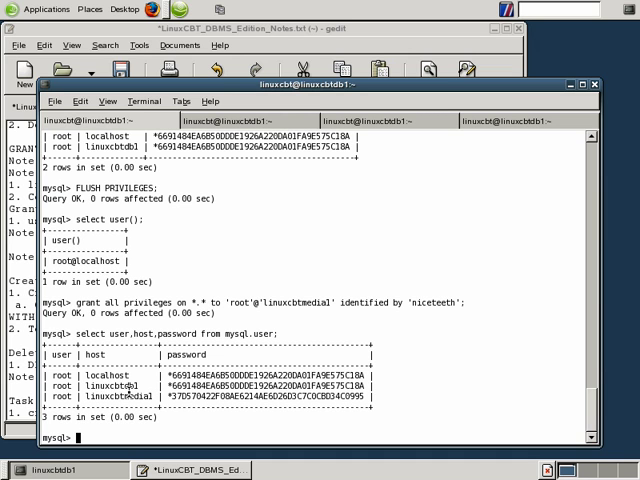
pyautogui.moveTo(526, 186)
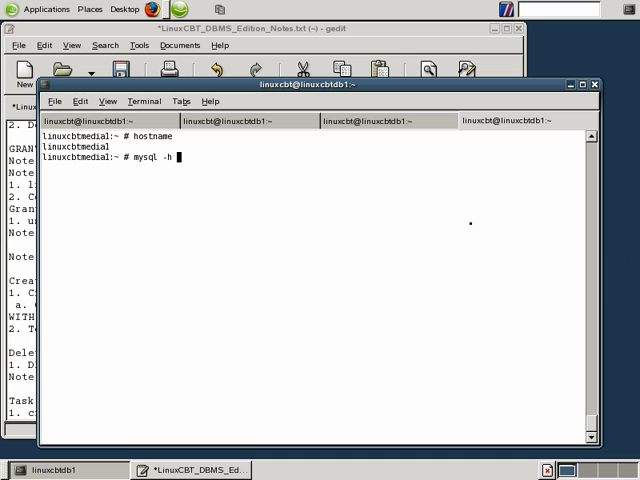
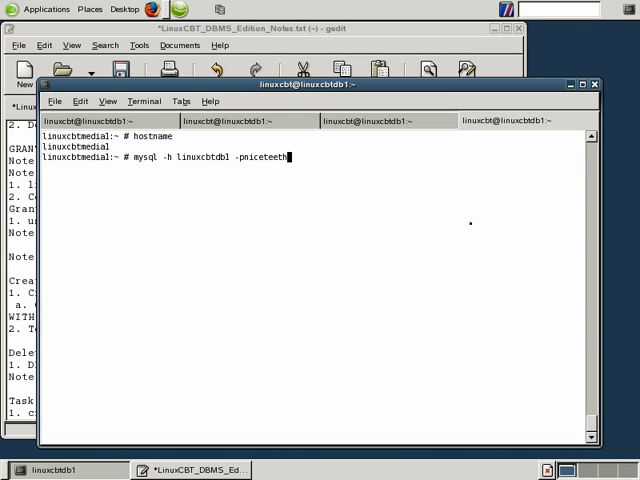
pyautogui.press('Return')
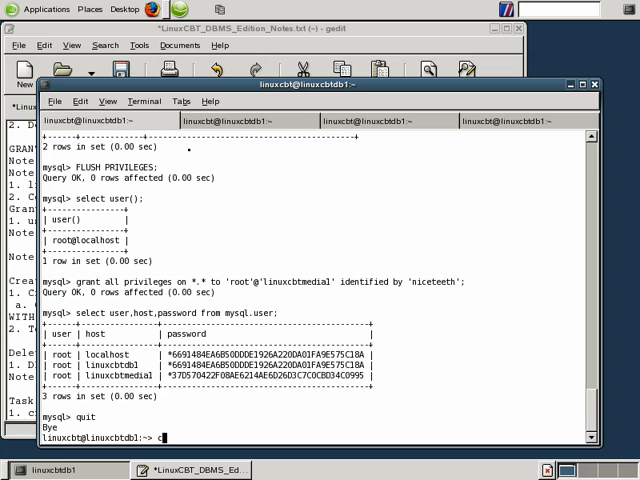
# Ping linuxcbtmedial (unknown host), su to root and open /etc/hosts in pico.
pyautogui.write('ping')
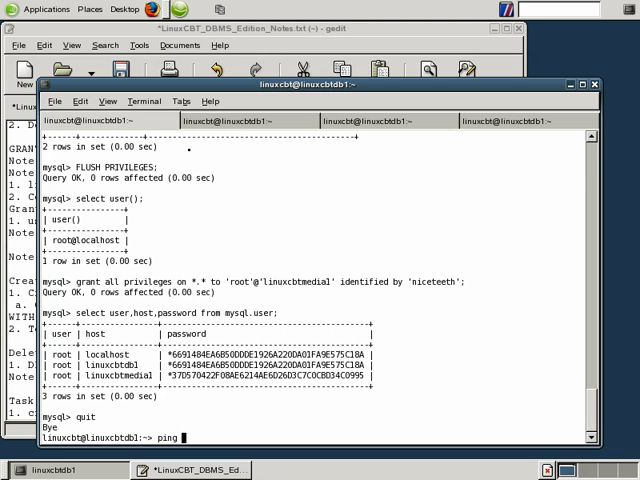
pyautogui.write('linuxcbtmedial')
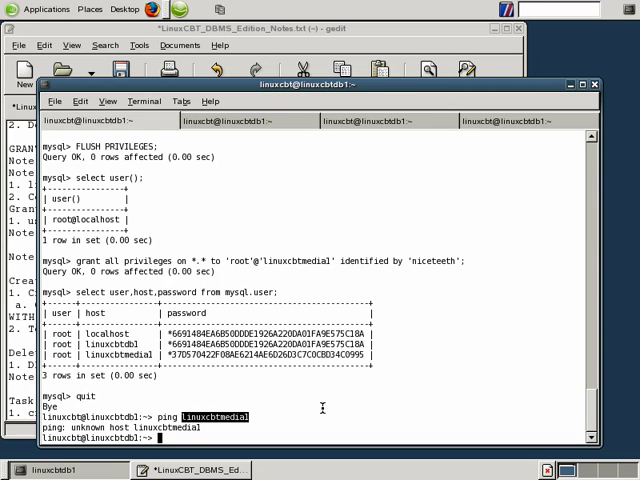
pyautogui.write('su')
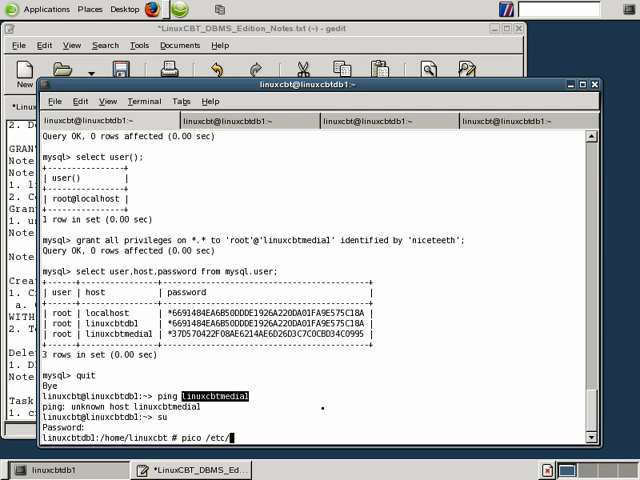
pyautogui.press('Return')
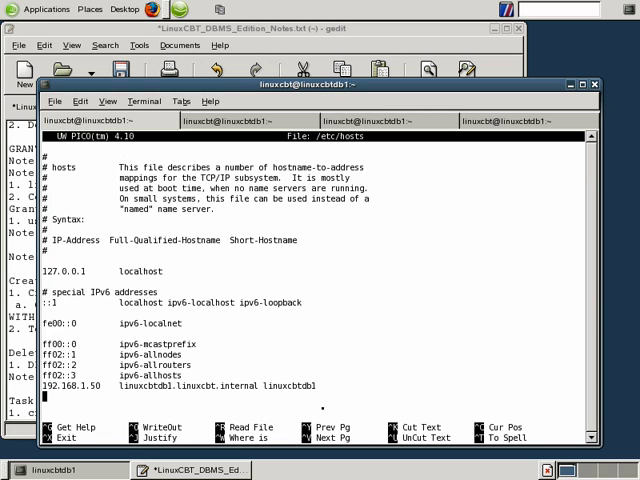
# Add a 192.168.1.100 line for linuxcbtmedial.linuxcbt.internal to /etc/hosts.
pyautogui.write('192.168.1.100')
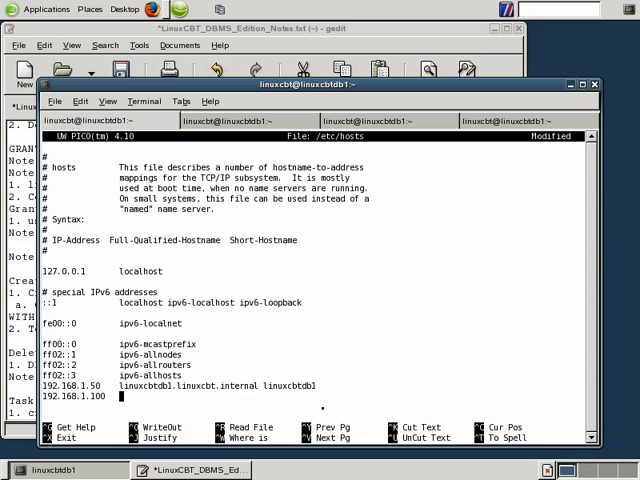
pyautogui.write('linuxcbt')
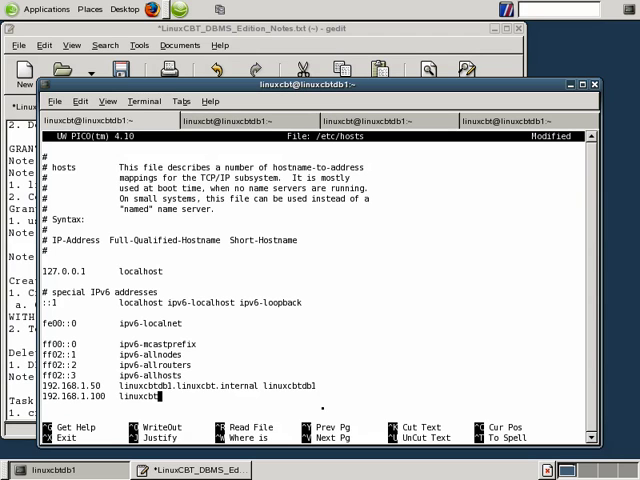
pyautogui.write('medial.lin')
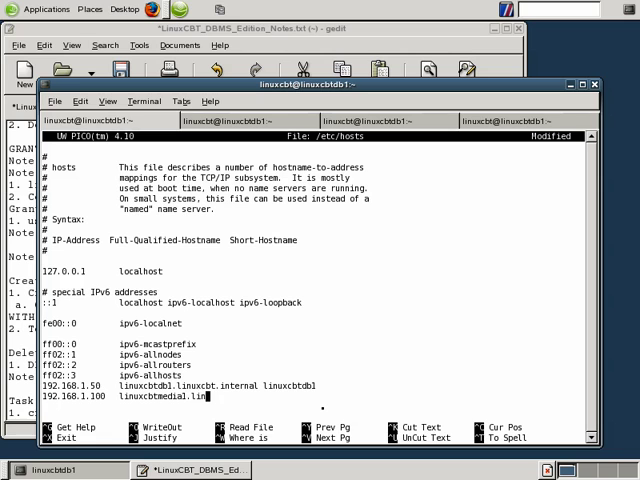
pyautogui.write('ien')
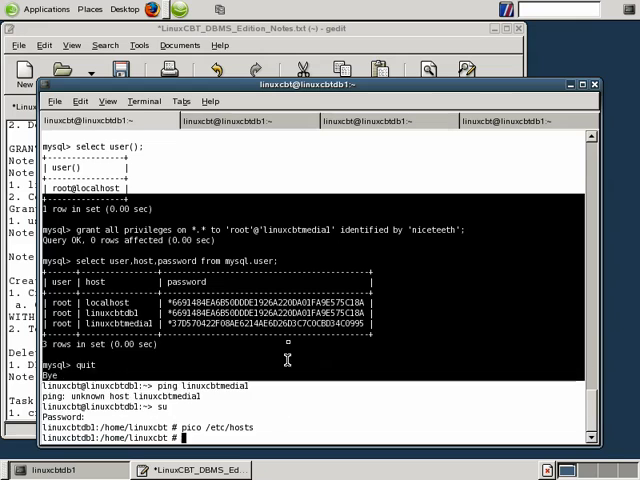
# Ping linuxcbtmedial again to confirm the name now resolves.
pyautogui.write('mysql')
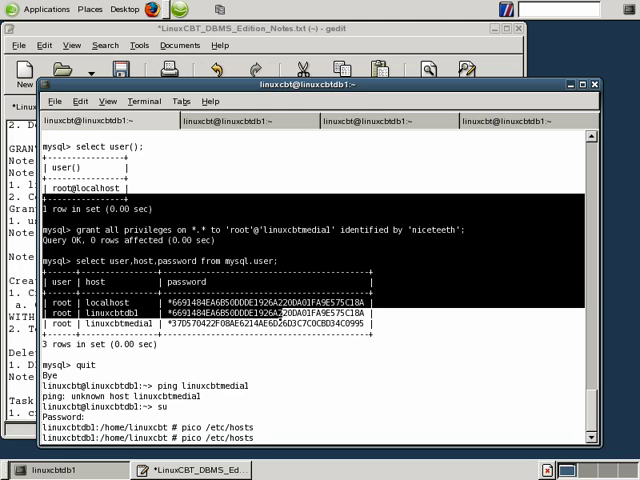
pyautogui.write('ping')
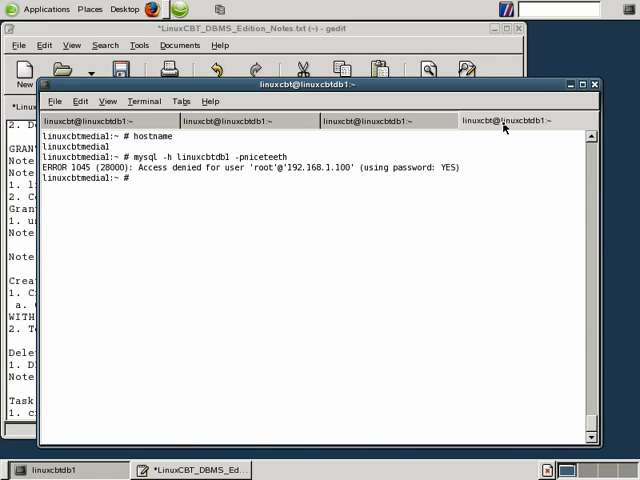
pyautogui.press('Return')
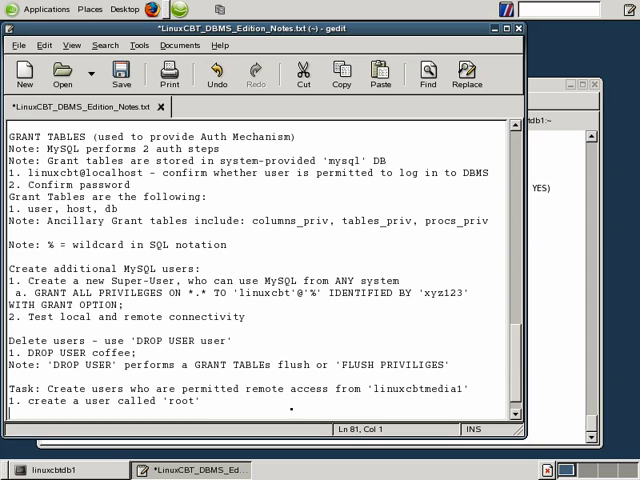
# Note in gedit: use FQDN and/or IP address when creating users for remote access.
pyautogui.write('NOte')
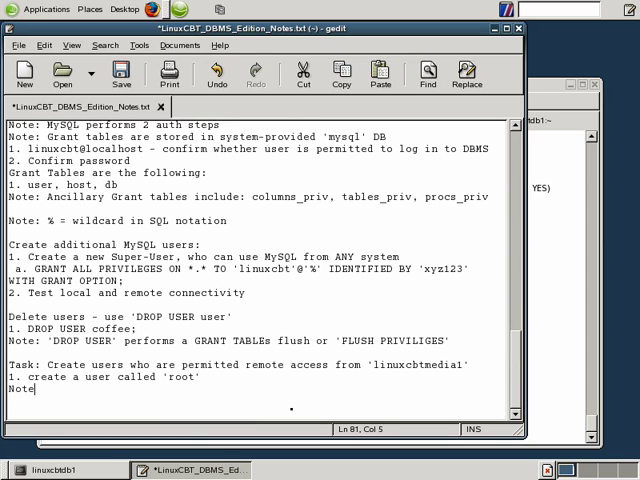
pyautogui.write('use FQDN when c')
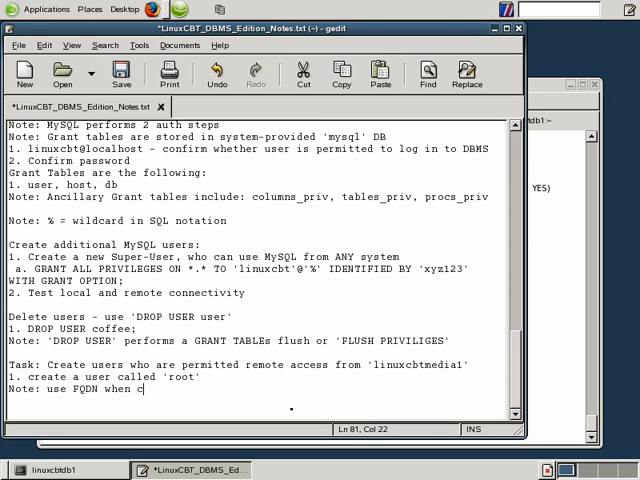
pyautogui.write('reating users for')
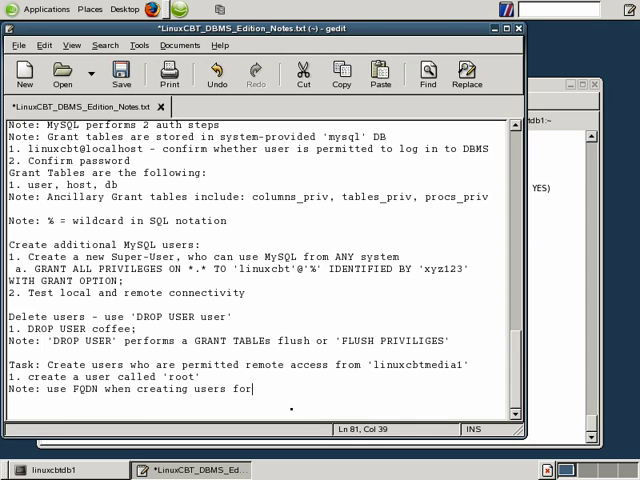
pyautogui.write('remote access and/o')
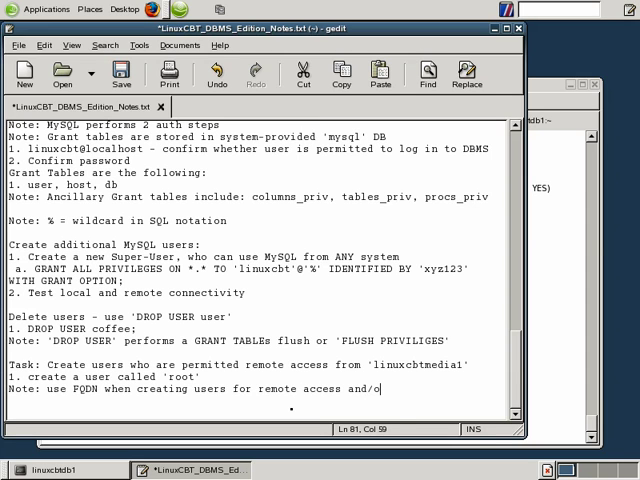
pyautogui.write('IP addrss')
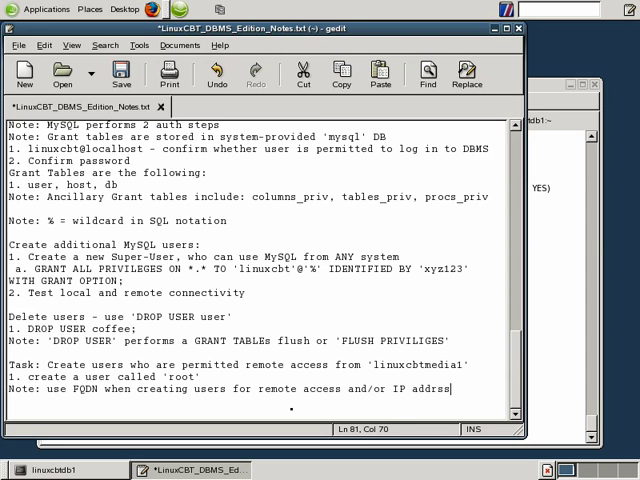
pyautogui.write('s')
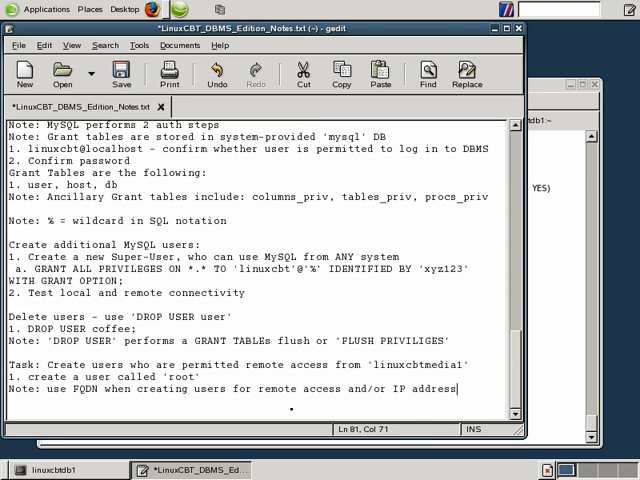
pyautogui.moveTo(488, 360)
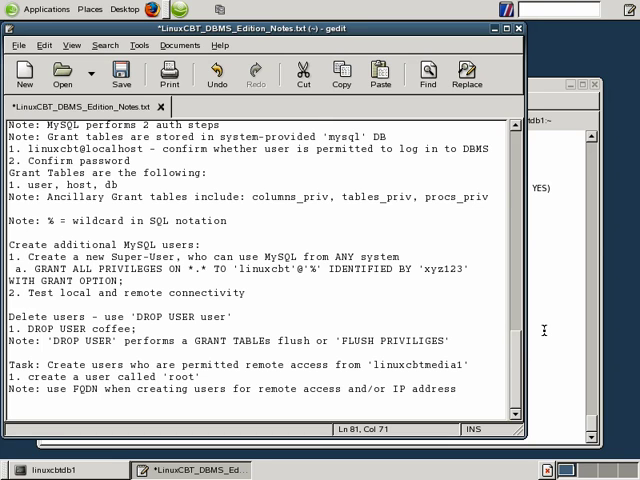
pyautogui.click(52, 470)
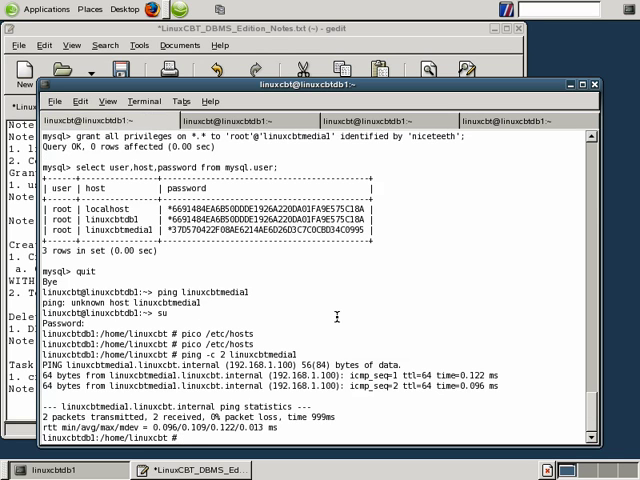
# Log into MySQL on linuxcbtdb1 and select user, host, password from mysql.user.
pyautogui.write('mysql -p')
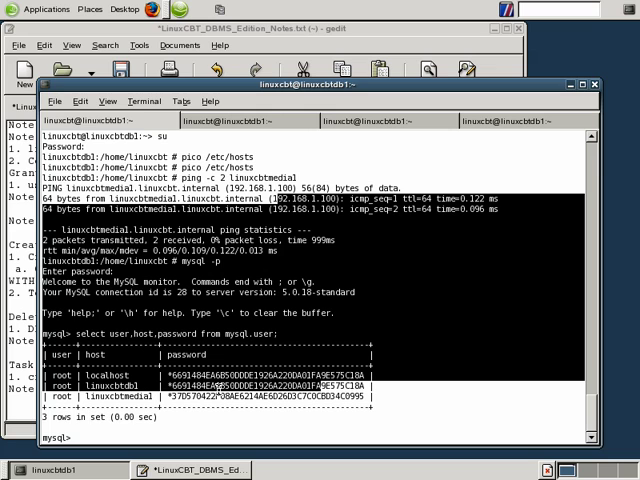
pyautogui.write('select user,host,password from mysql.user;')
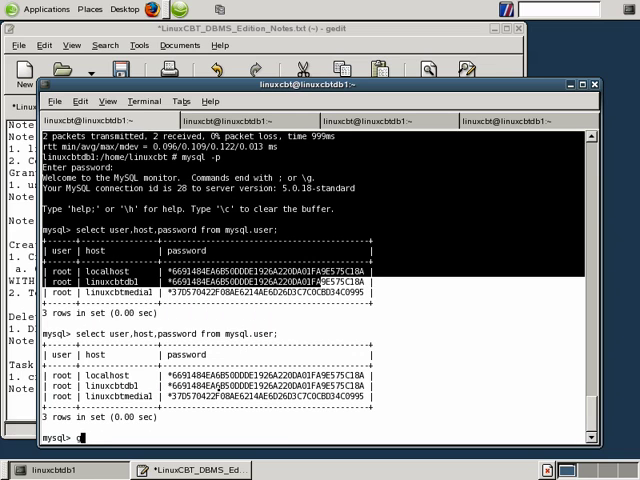
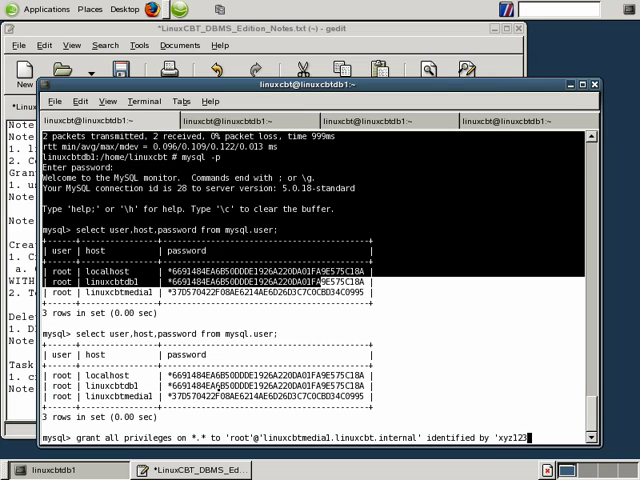
# Grant all privileges on *.* to 'root'@'linuxcbtmedial.linuxcbt.internal' with its own password.
pyautogui.press('Return')
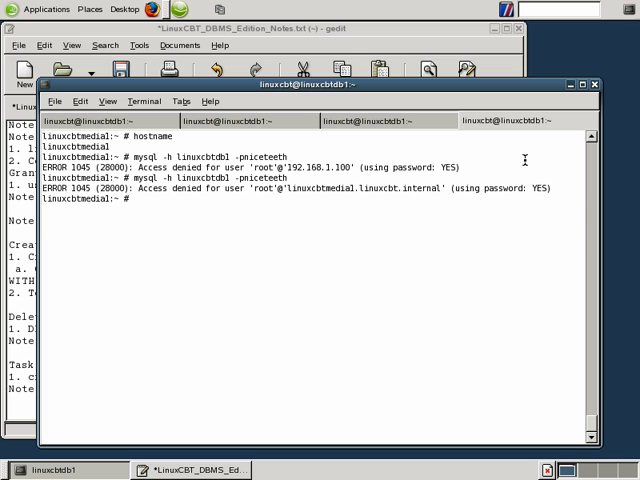
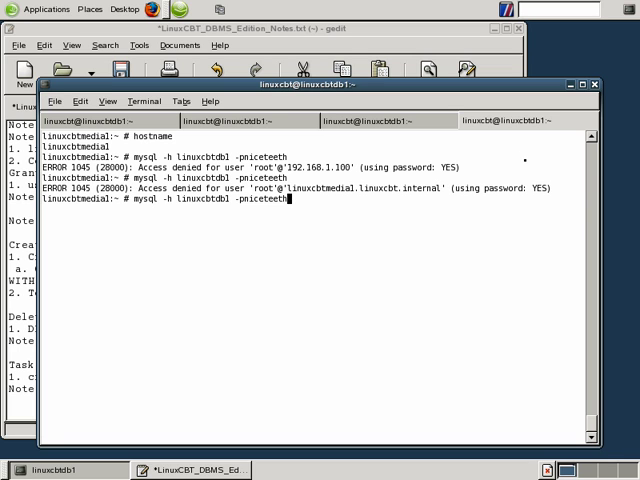
pyautogui.press('BackSpace')
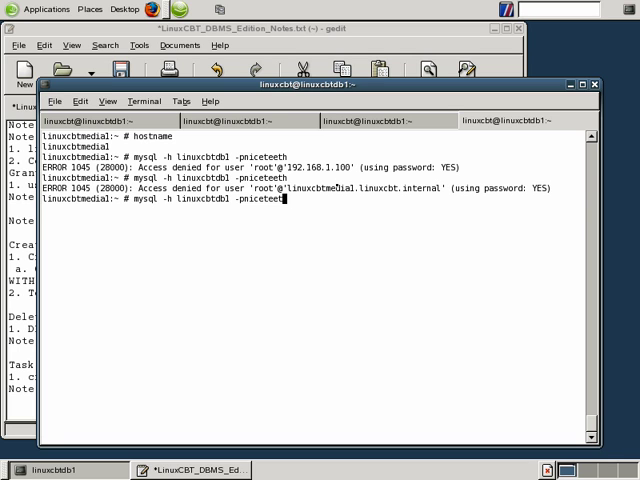
pyautogui.press('BackSpace')
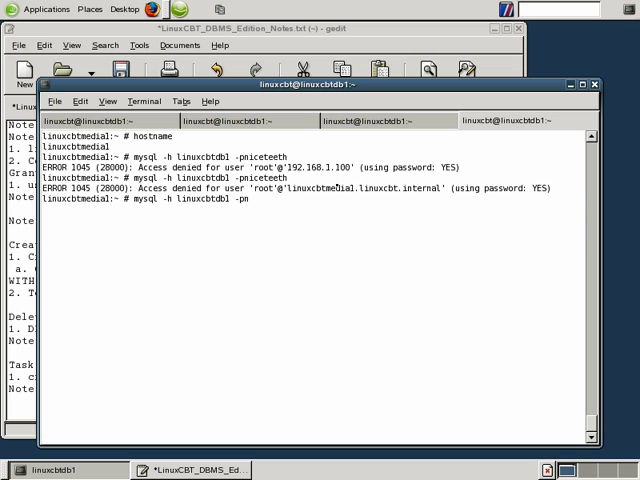
pyautogui.press('Return')
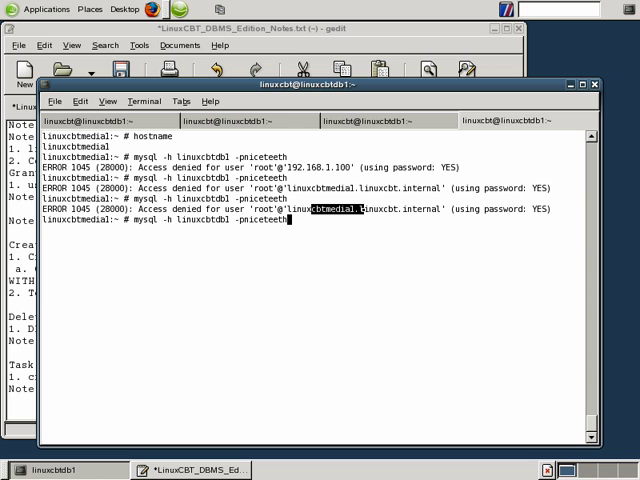
pyautogui.press('BackSpace')
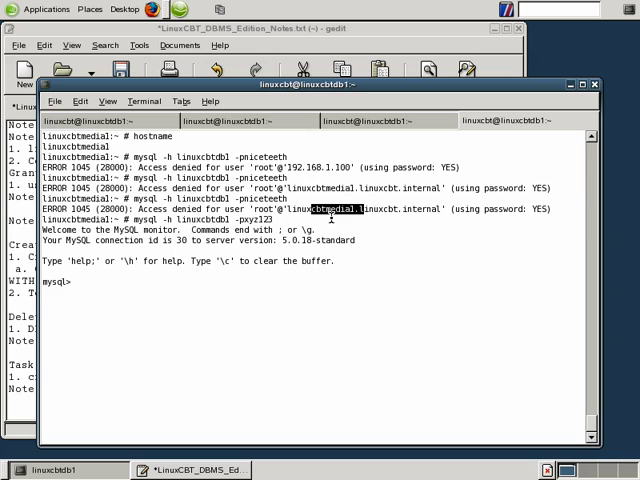
# Query select current_user to confirm the remote root identity.
pyautogui.write('select')
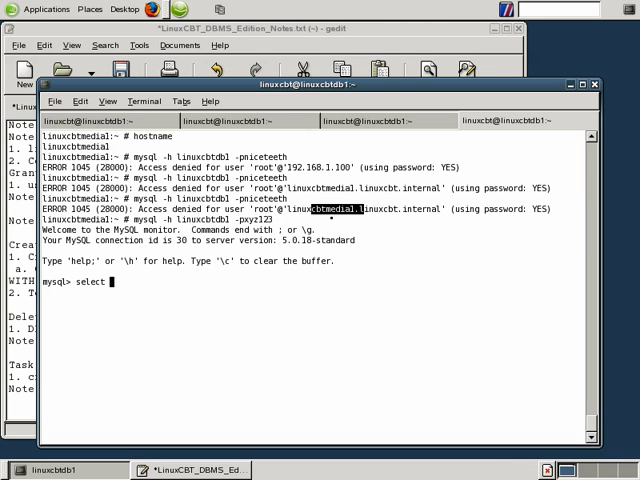
pyautogui.write('current_user')
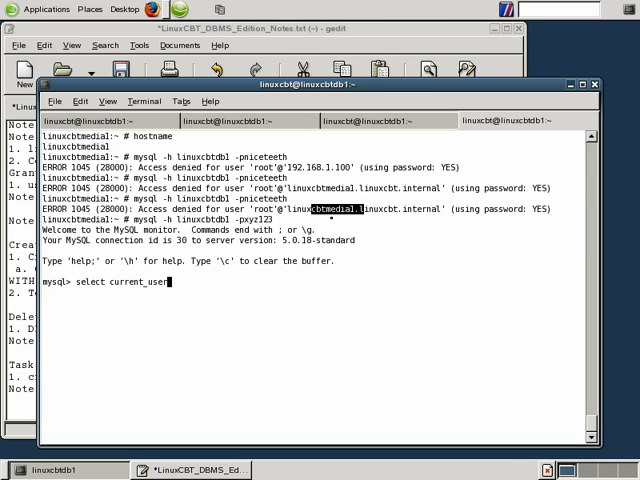
pyautogui.press('Return')
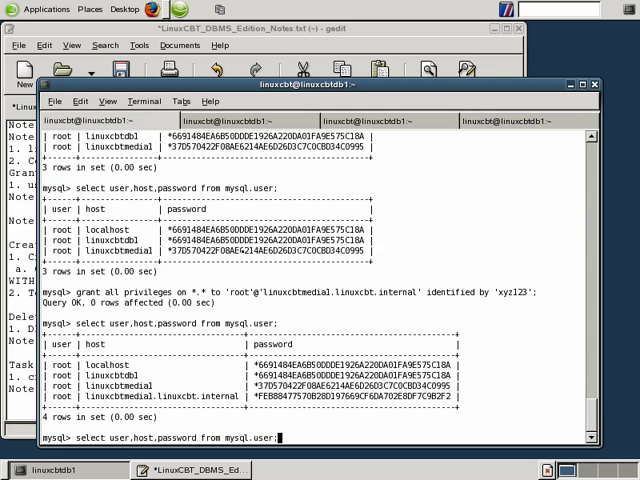
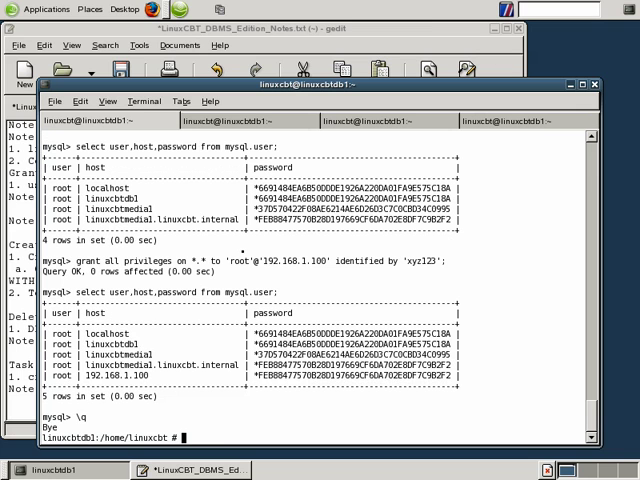
# Inspect /etc/hosts, then ping linuxcbtmedial three times to confirm it resolves to 192.168.1.100.
pyautogui.write('nan')
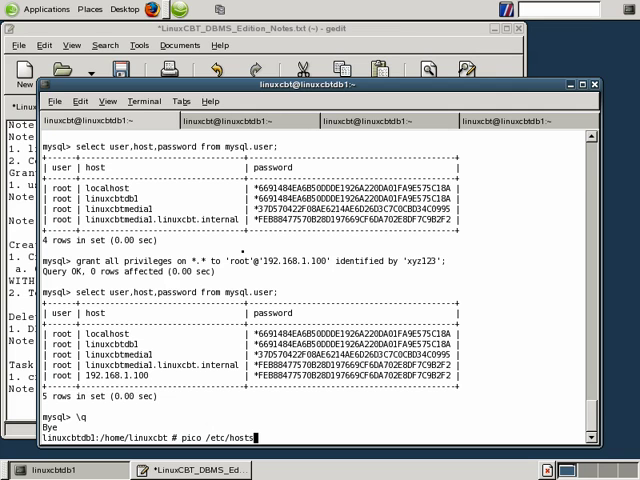
pyautogui.press('Return')
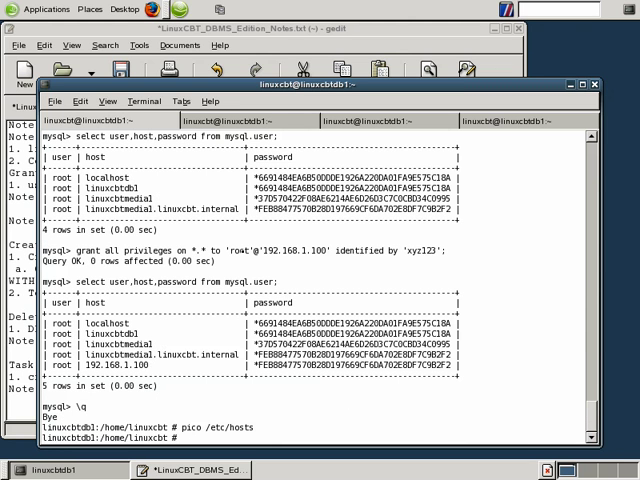
pyautogui.write('ping -c 3')
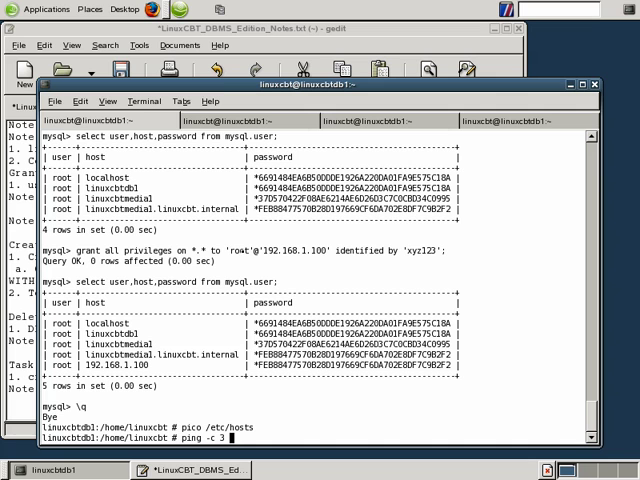
pyautogui.write('linux')
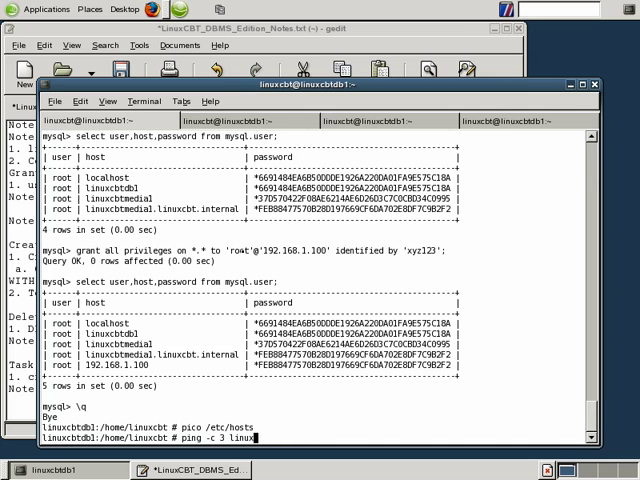
pyautogui.press('Return')
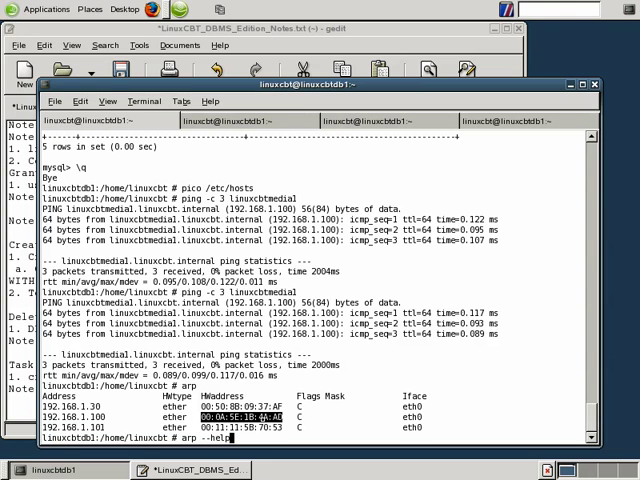
# Show arp usage, delete the 192.168.1.100 ARP entry, and ping linuxcbtmedia1 three times again.
pyautogui.press('Return')
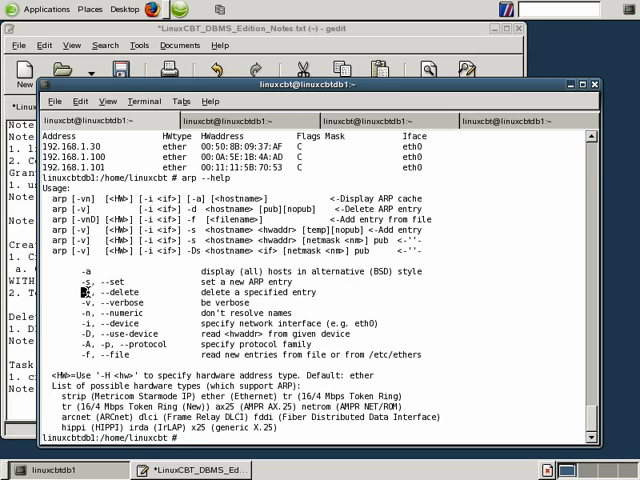
pyautogui.write('arp')
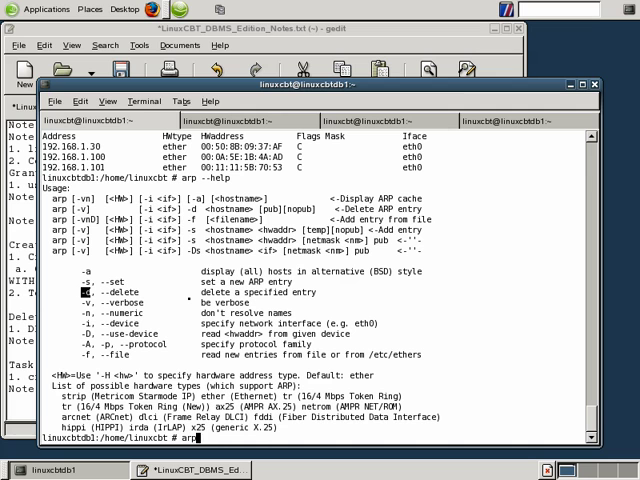
pyautogui.write('-d 192.168.1.100')
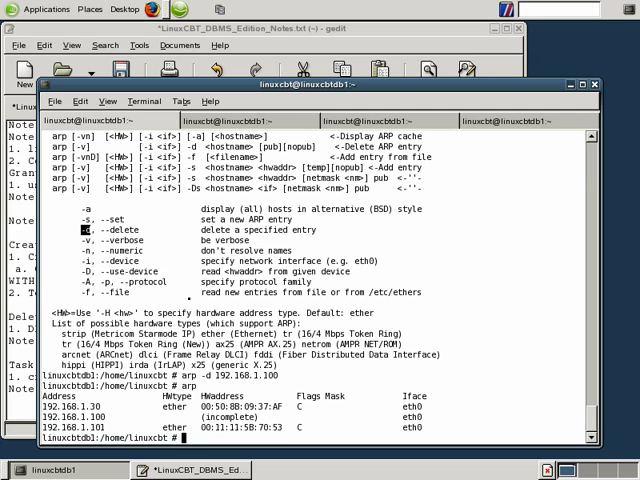
pyautogui.write('ping -c 3 linuxcbtmedia1')
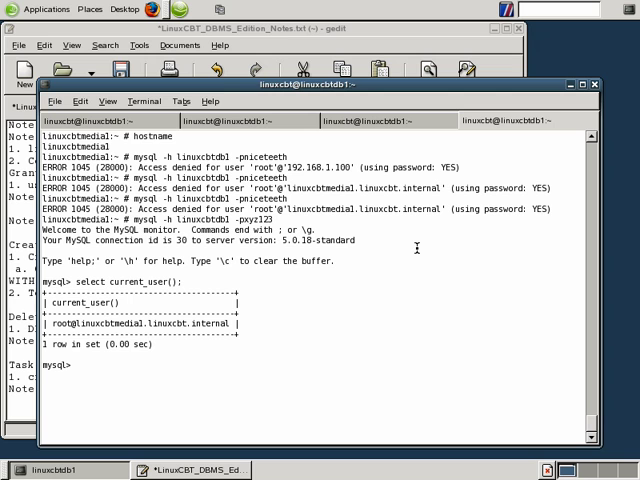
# Connect to MySQL on linuxcbtdb1 as root from the media host and run SELECT current_user().
pyautogui.write('\\q')
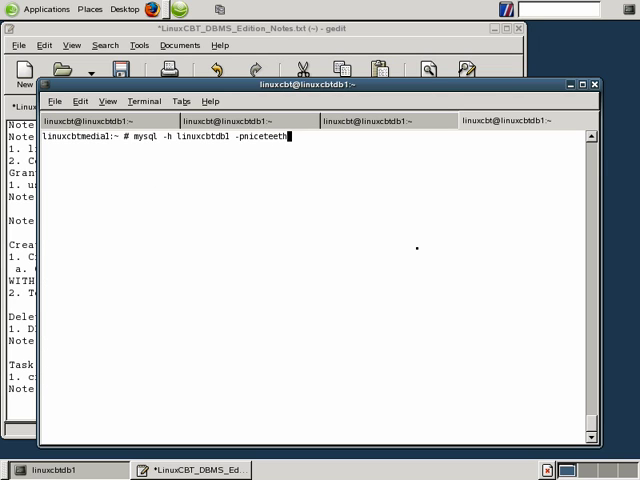
pyautogui.press('Return')
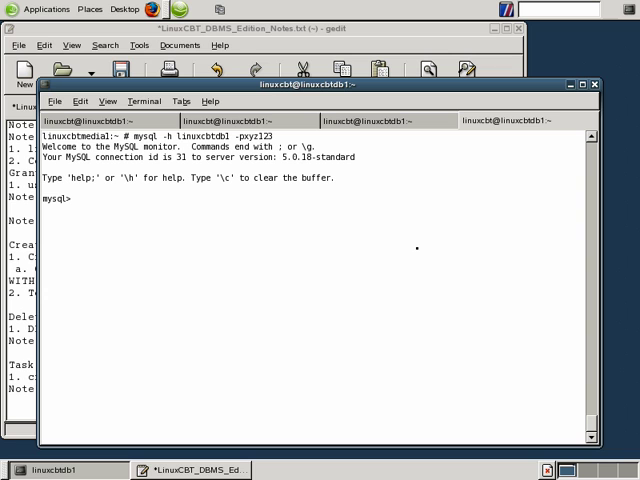
pyautogui.write('\\c')
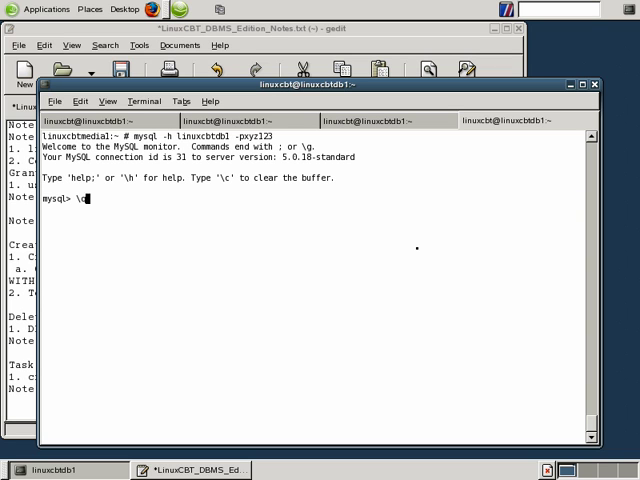
pyautogui.write('select current_user();')
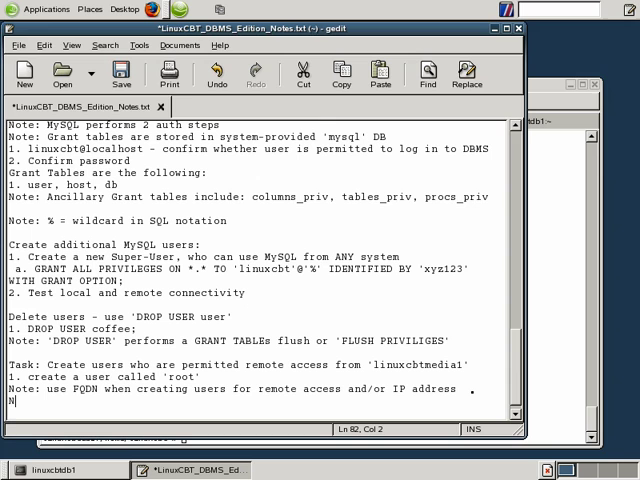
# Write the note 'define 2 users for failover or name resolution breakdown' in gedit.
pyautogui.write('Note: define')
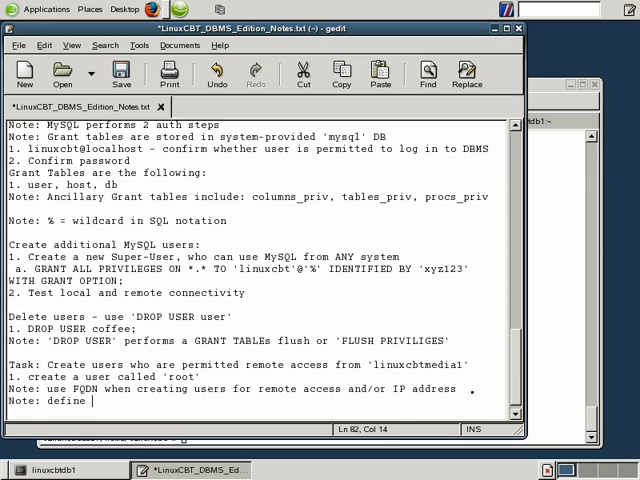
pyautogui.write('2 users for f')
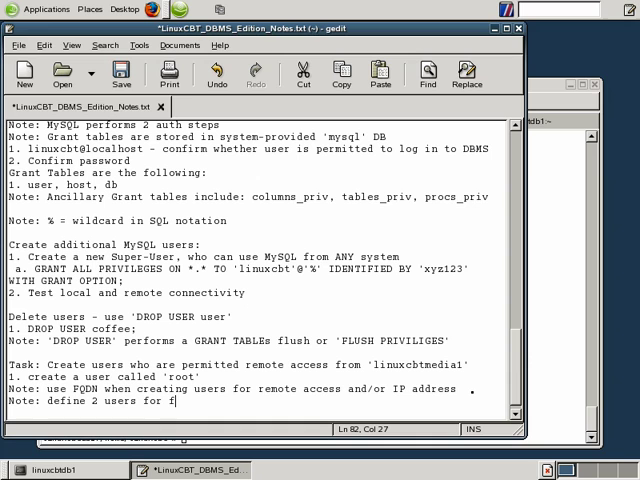
pyautogui.write('ailover')
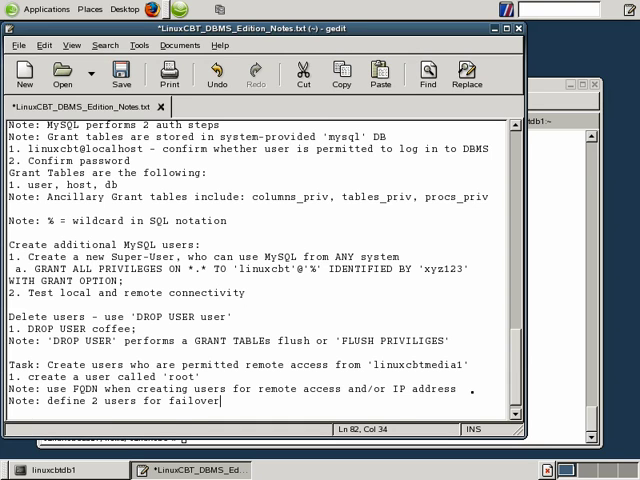
pyautogui.write('or')
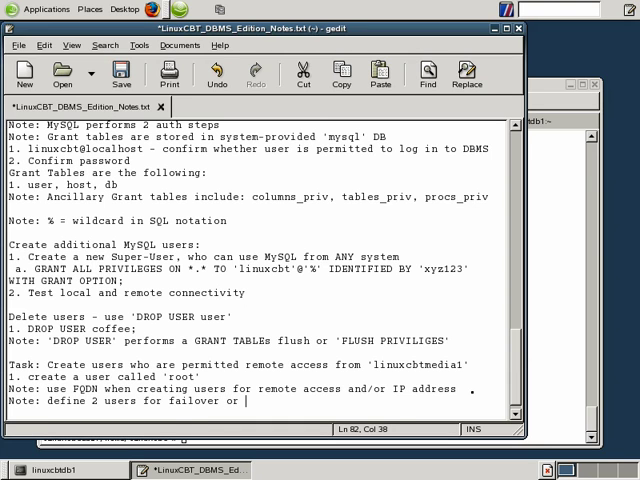
pyautogui.write('name resolution breakdown')
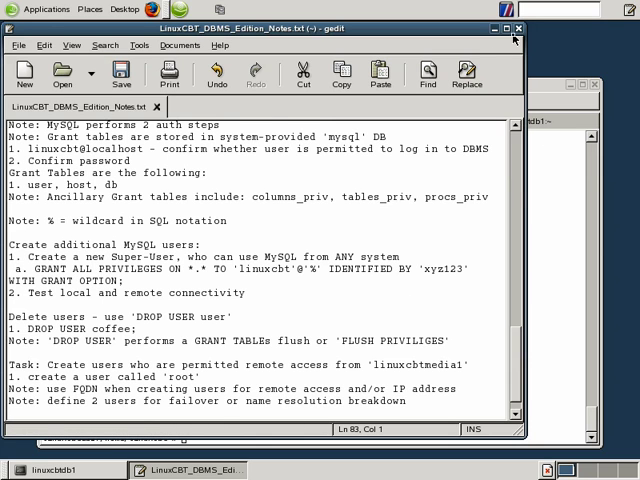
# Quit the media host's mysql client with \q and exit the remote session.
pyautogui.click(40, 468)
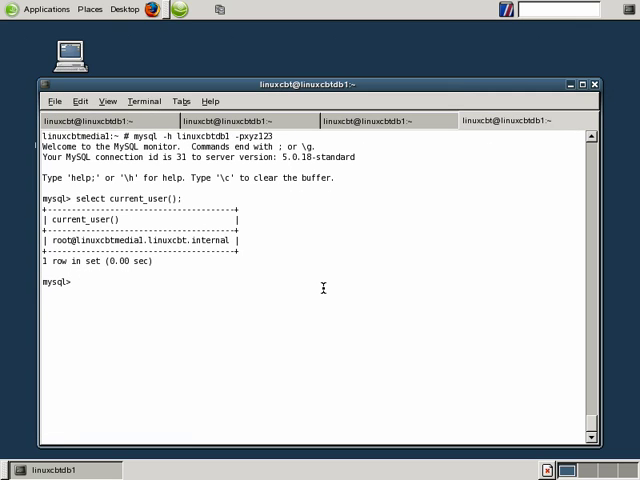
pyautogui.write('\\q')
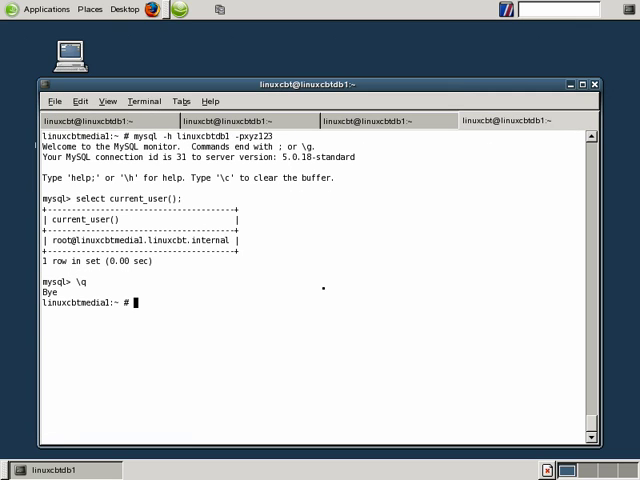
pyautogui.write('exit')
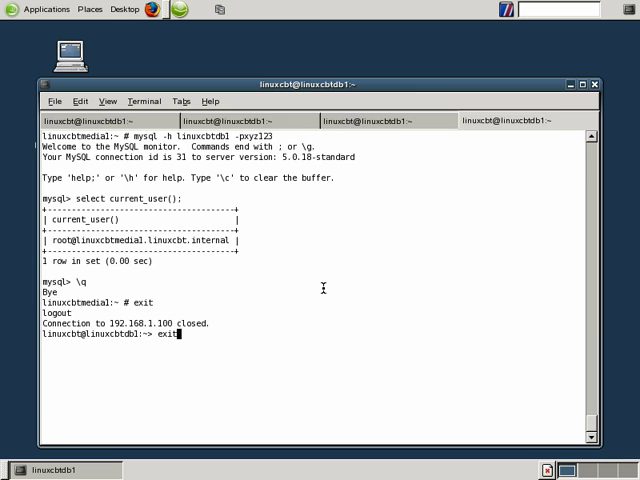